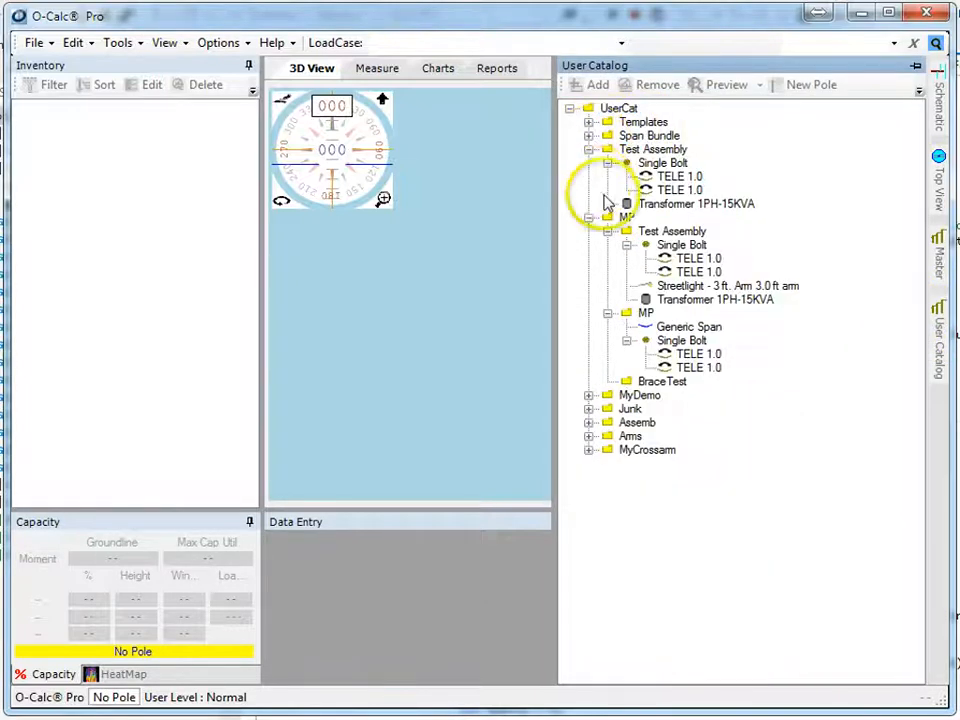
# Collapse the expanded Test Assembly and MP folders in the User Catalog
pyautogui.click(589, 149)
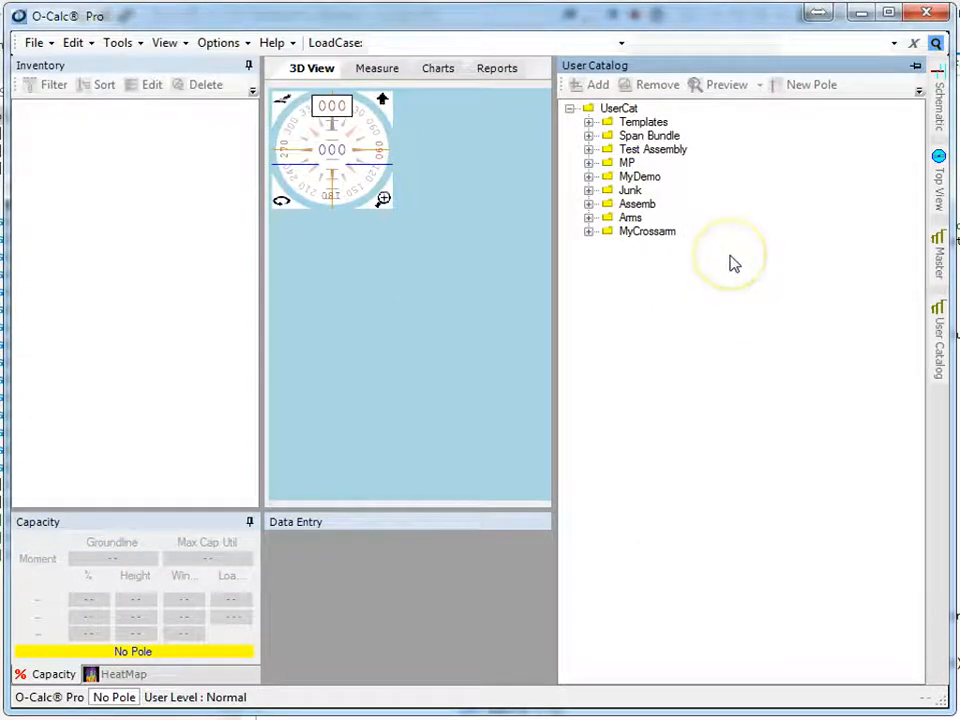
pyautogui.moveTo(700, 300)
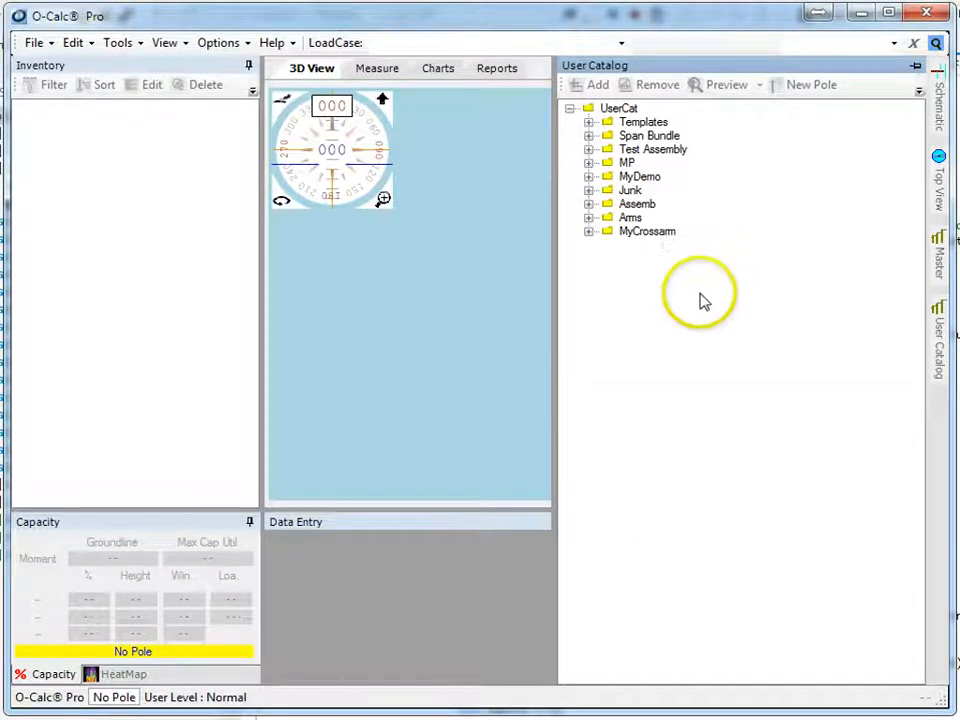
pyautogui.moveTo(705, 295)
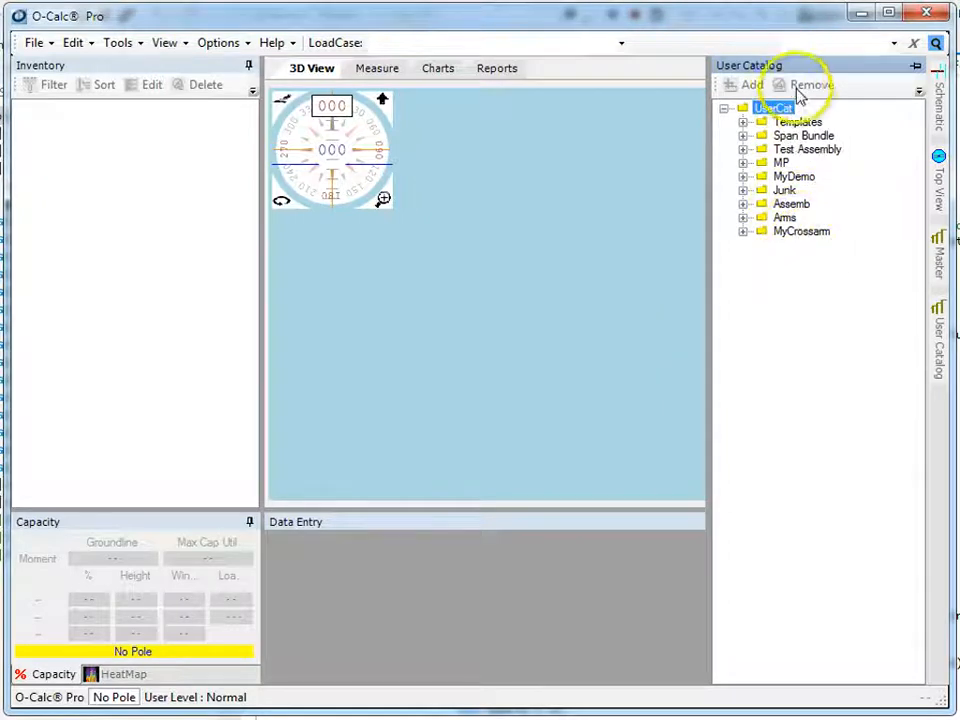
# Create a new pole from the Master catalog's Western Fir 45-4 (45 ft, Class 4, NESC)
pyautogui.click(938, 255)
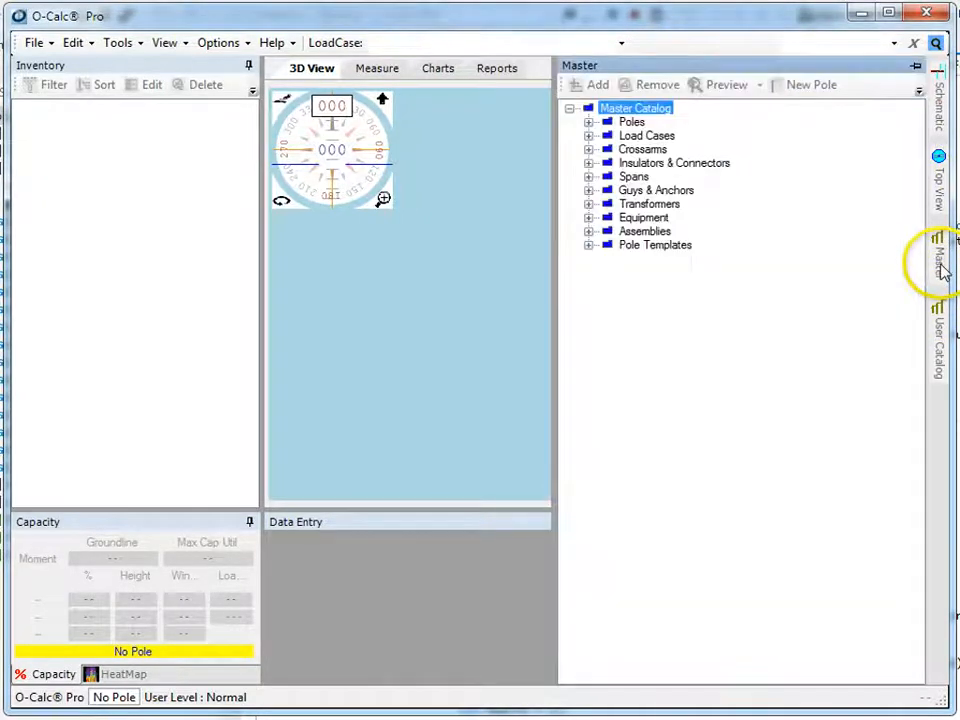
pyautogui.click(589, 121)
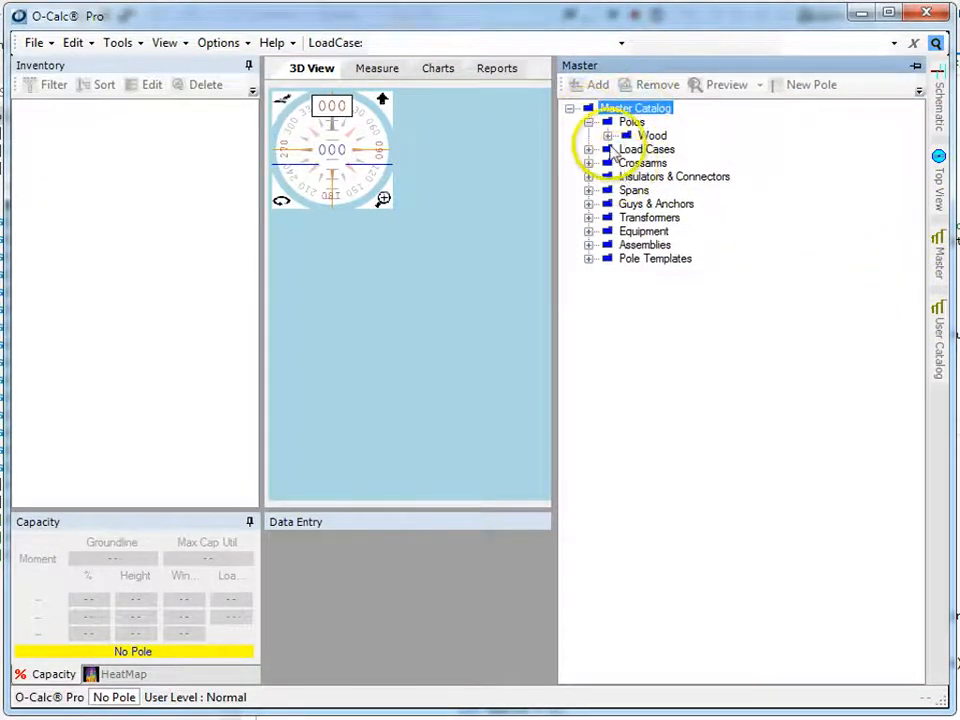
pyautogui.click(609, 135)
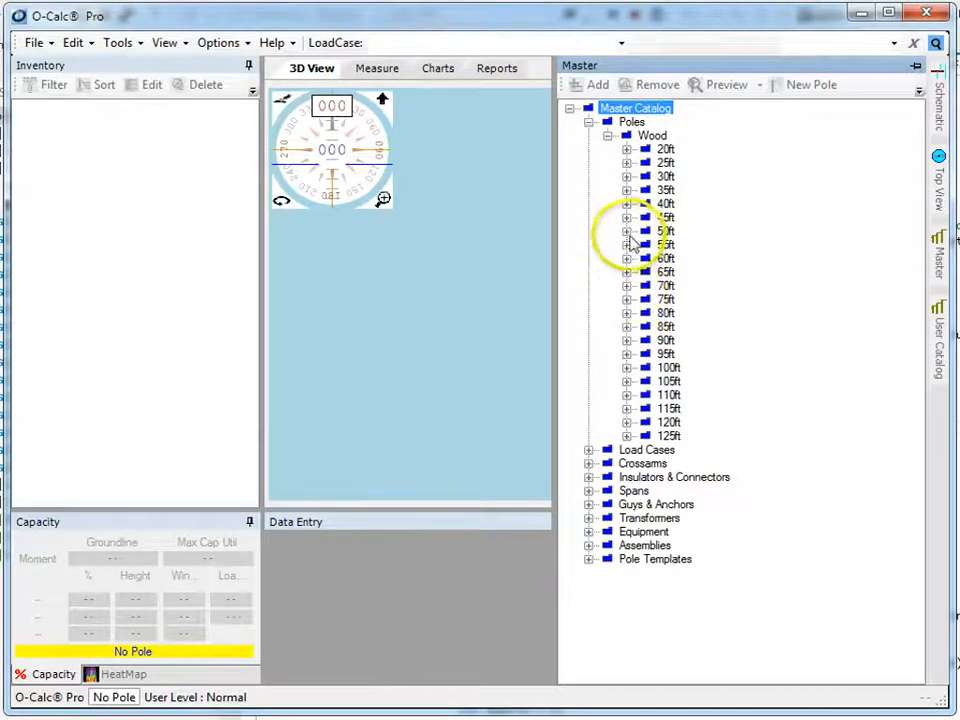
pyautogui.click(627, 217)
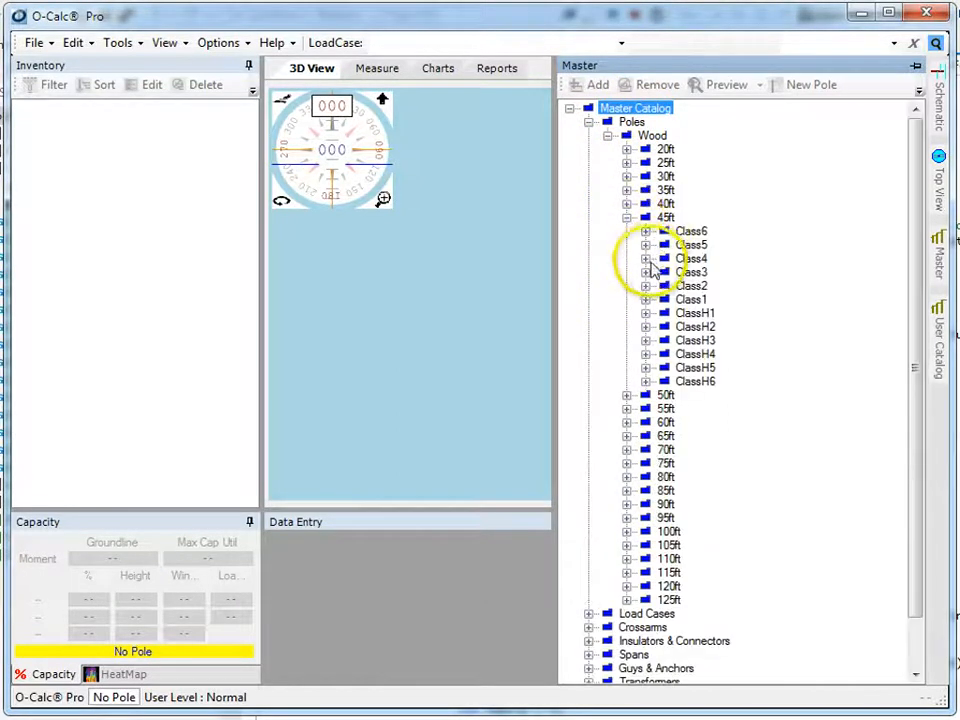
pyautogui.click(646, 258)
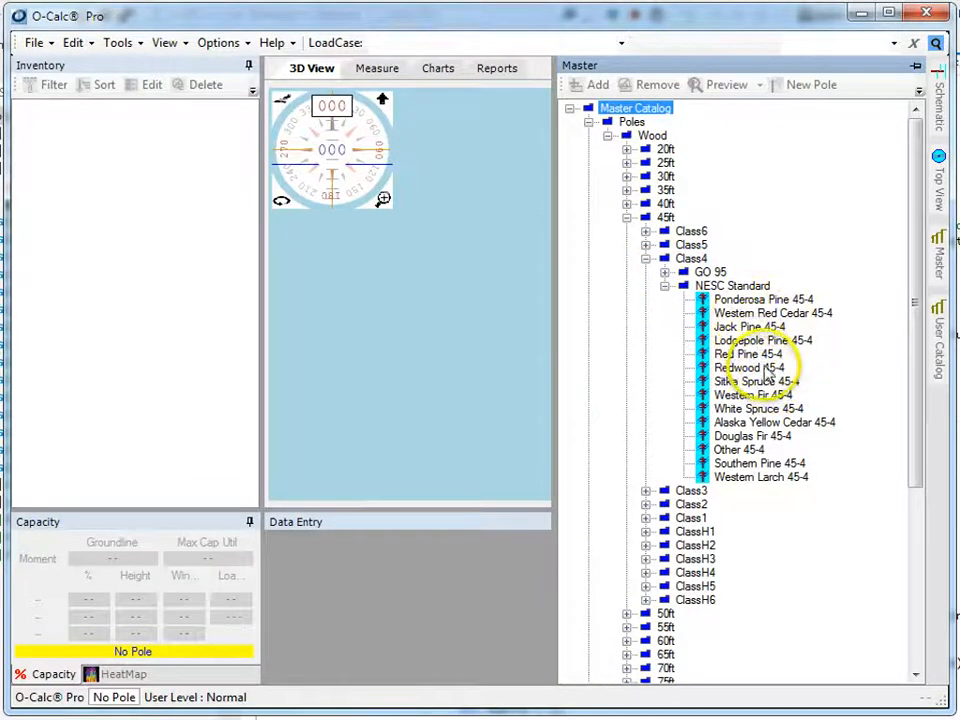
pyautogui.click(752, 395)
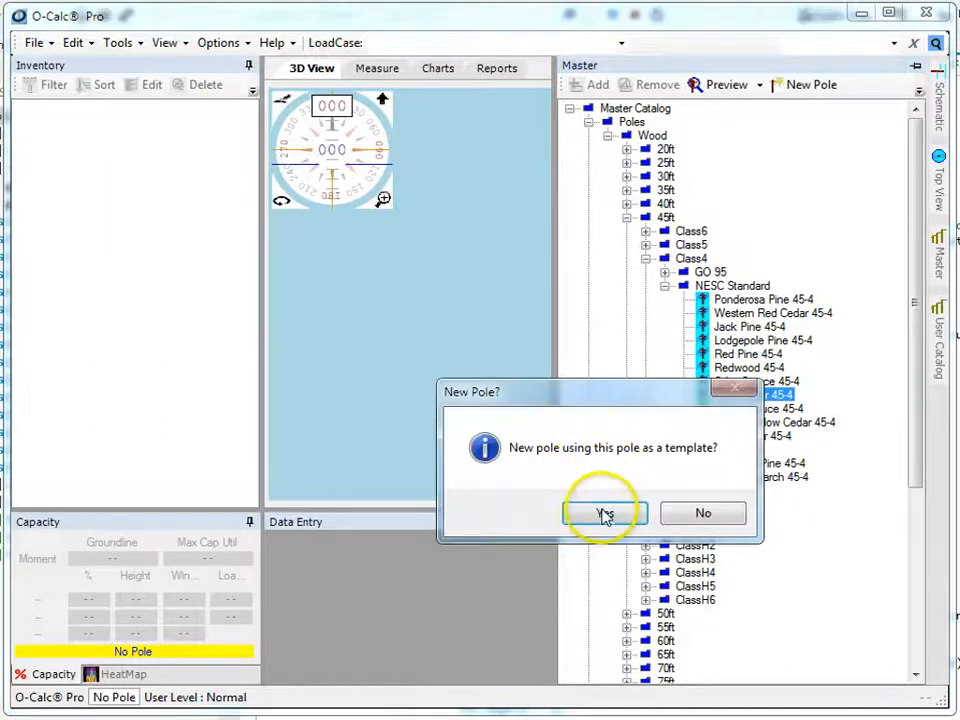
pyautogui.click(603, 513)
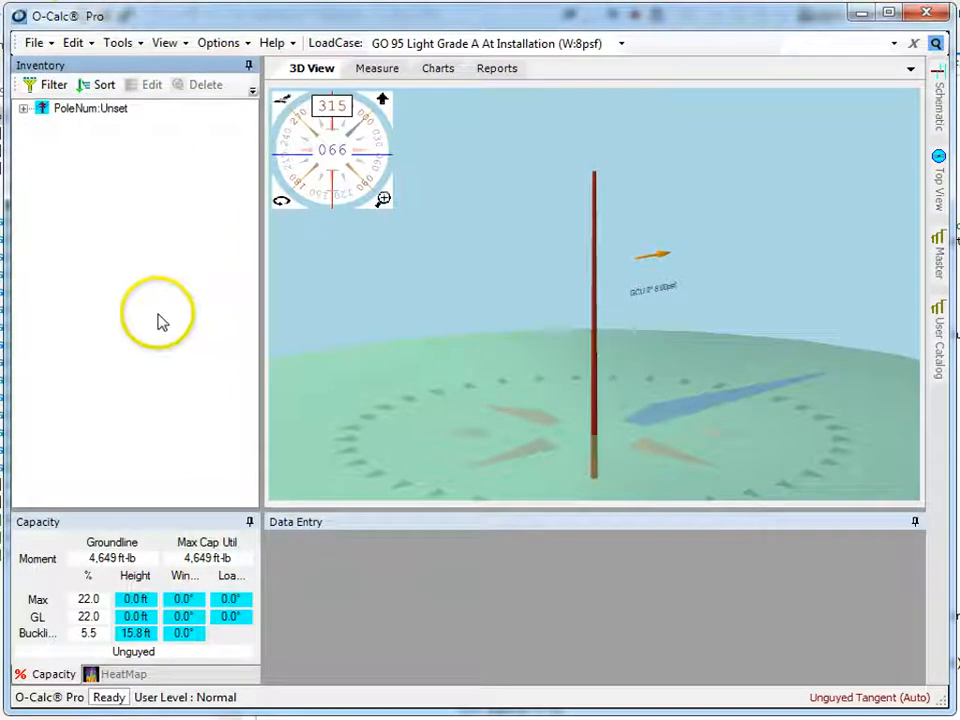
pyautogui.moveTo(418, 413)
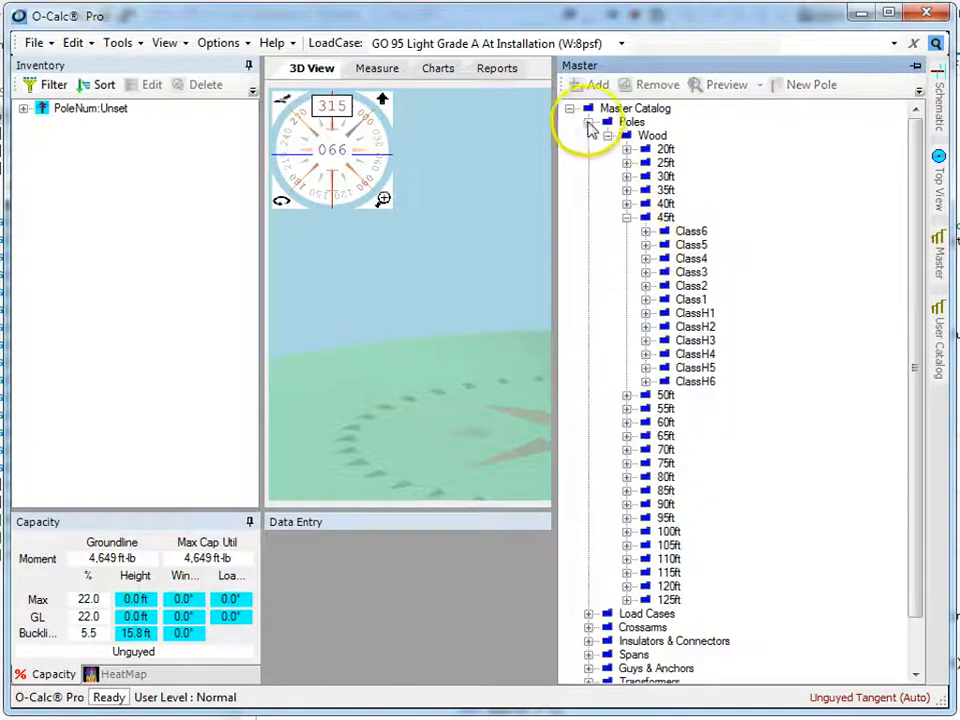
# Mount the Normal 6ft wood single-arm crossarm on the pole at the default height
pyautogui.click(589, 121)
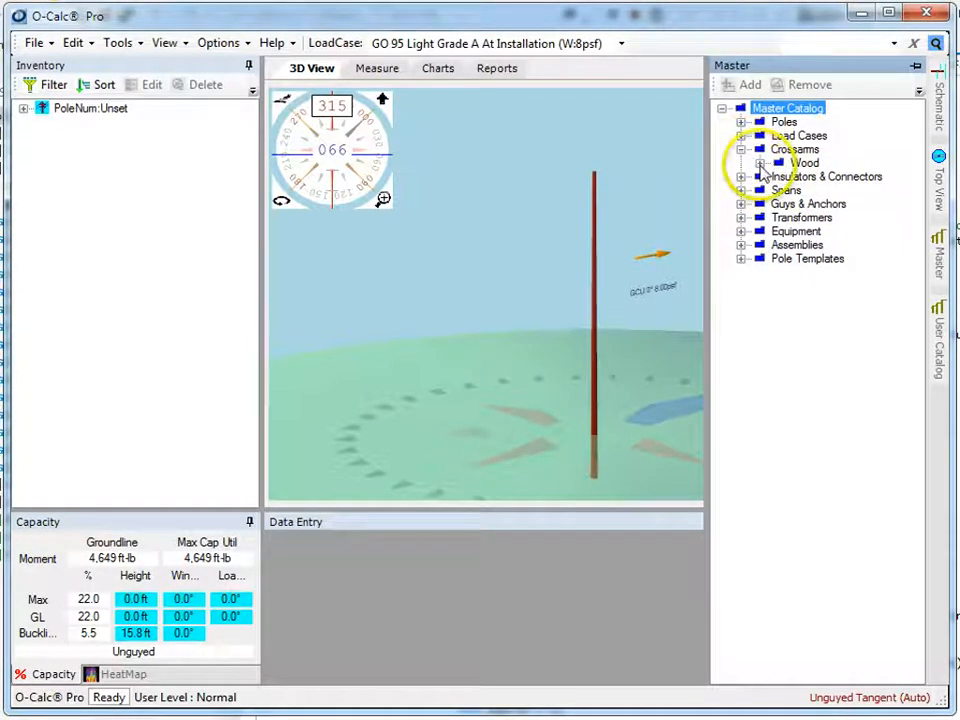
pyautogui.click(762, 162)
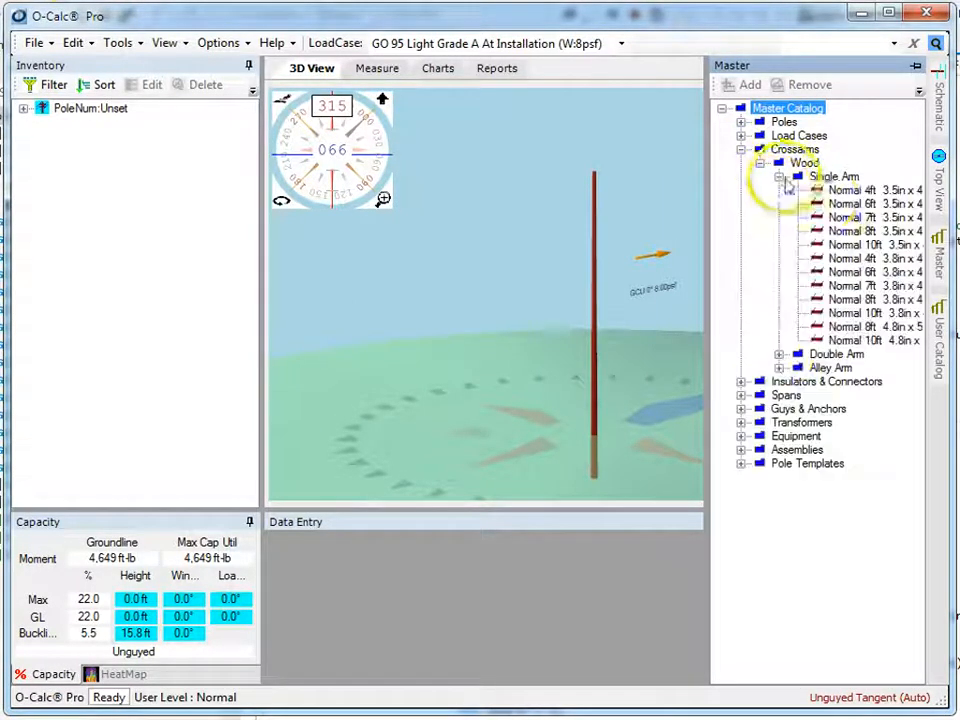
pyautogui.moveTo(850, 203)
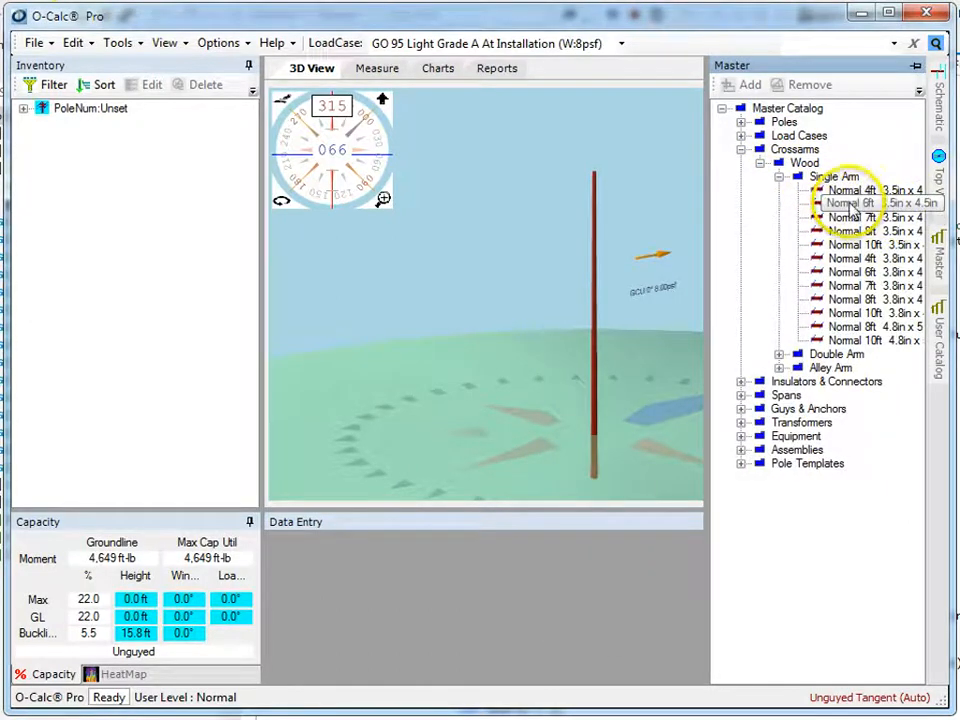
pyautogui.doubleClick(865, 203)
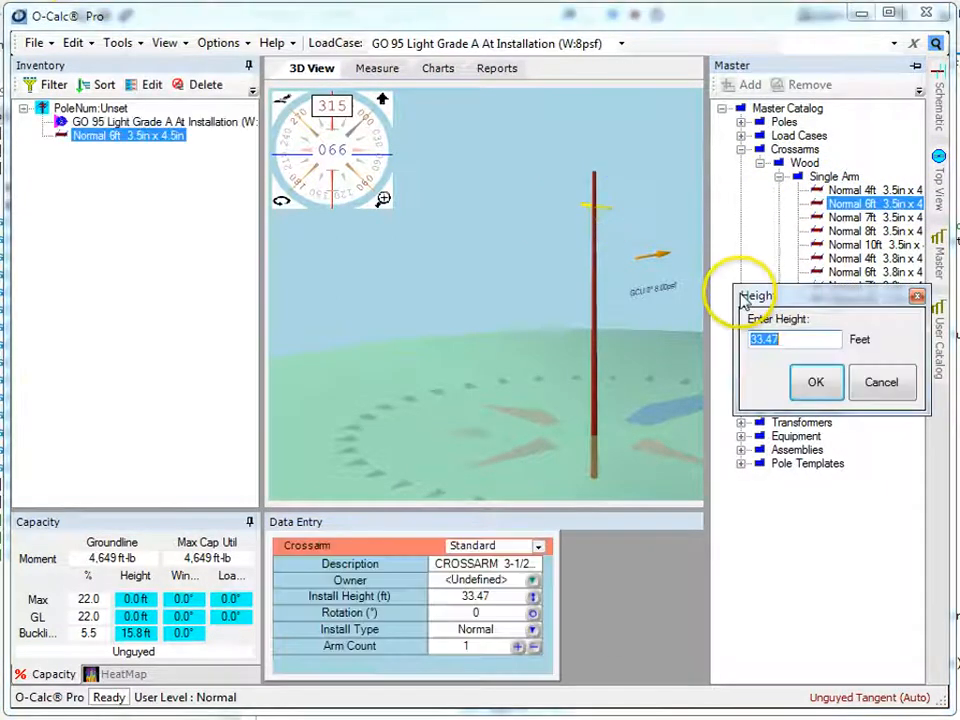
pyautogui.click(815, 382)
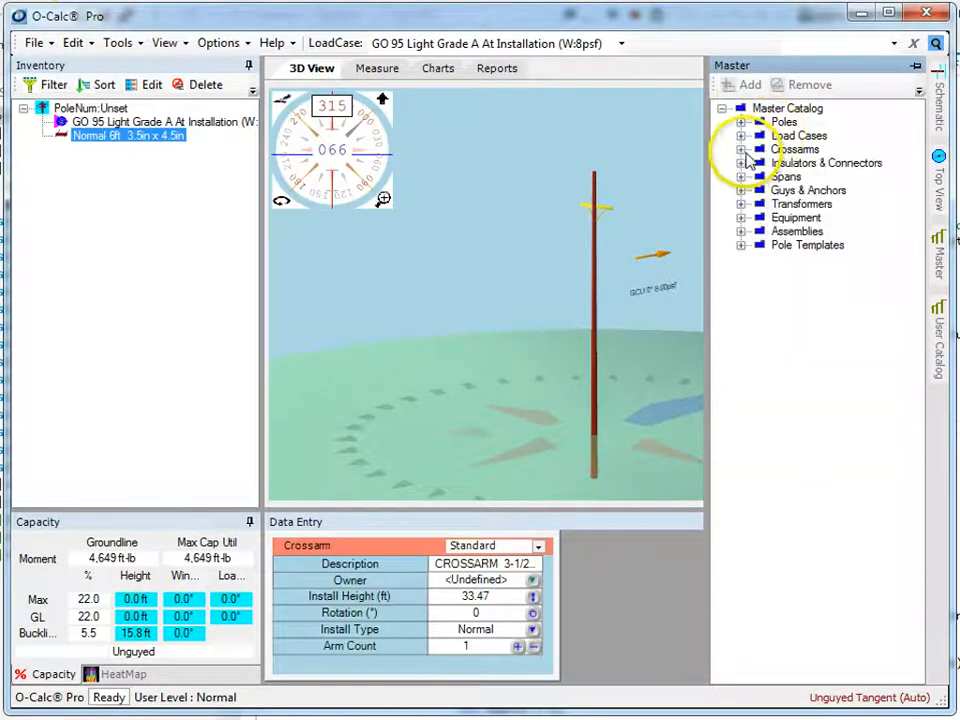
# Add Pin 7.5 insulators carrying 200 ft primary spans to the crossarm
pyautogui.click(741, 162)
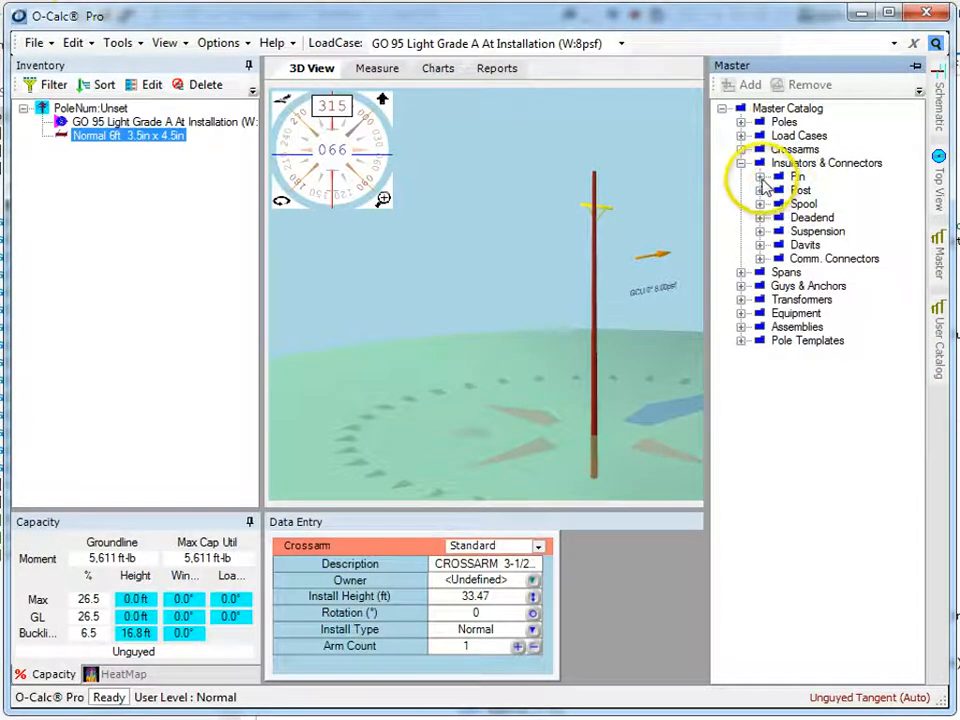
pyautogui.click(762, 176)
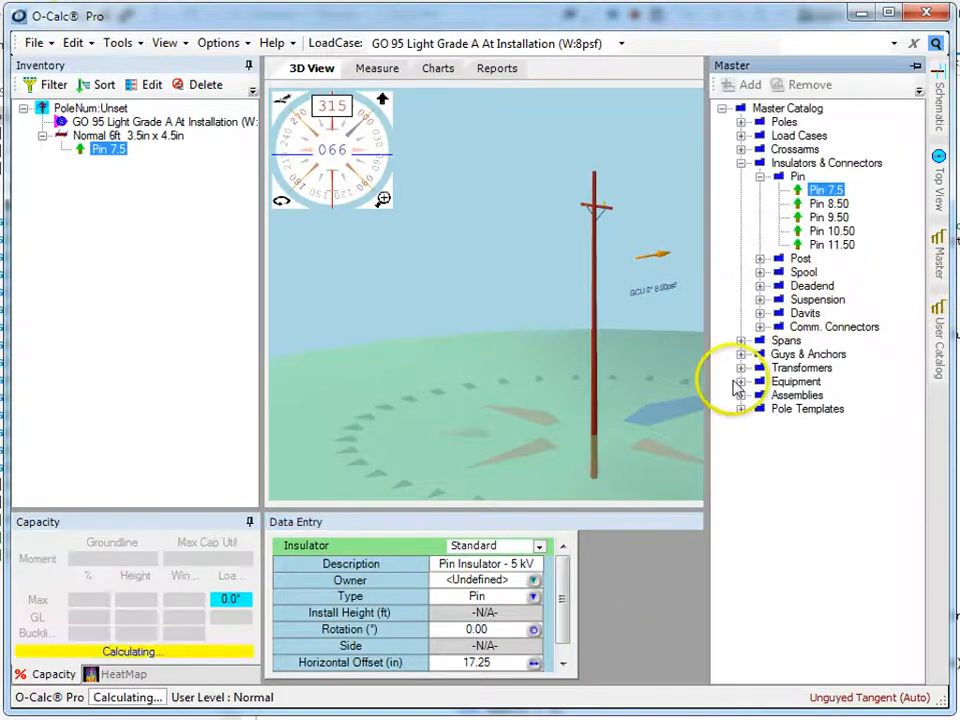
pyautogui.click(741, 340)
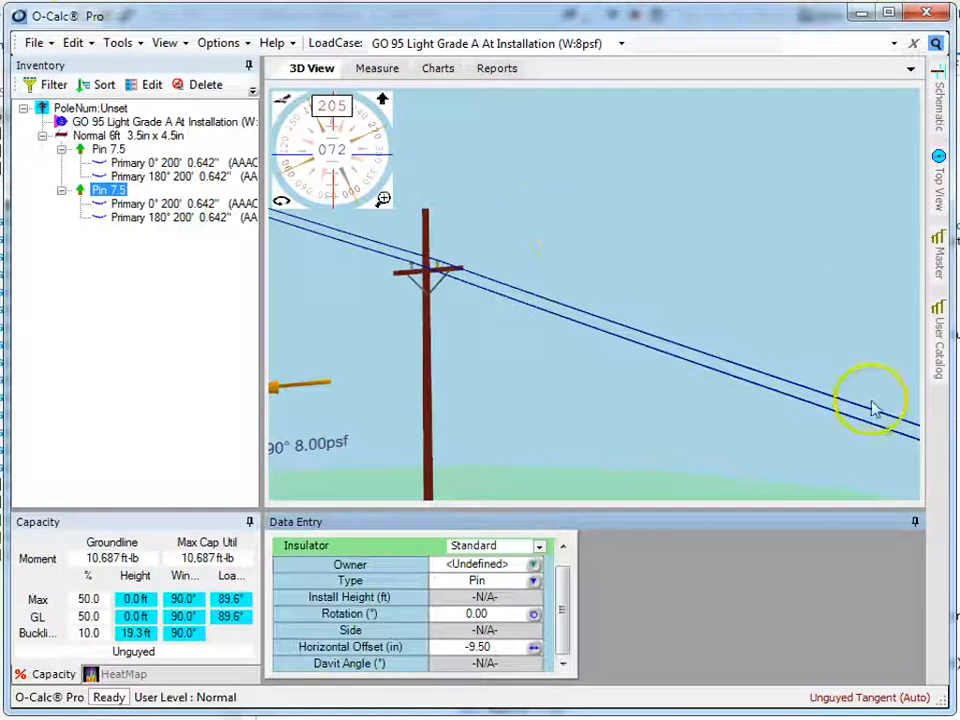
# Create a Demo user catalog folder and store the Normal 6ft crossarm assembly in it
pyautogui.click(939, 335)
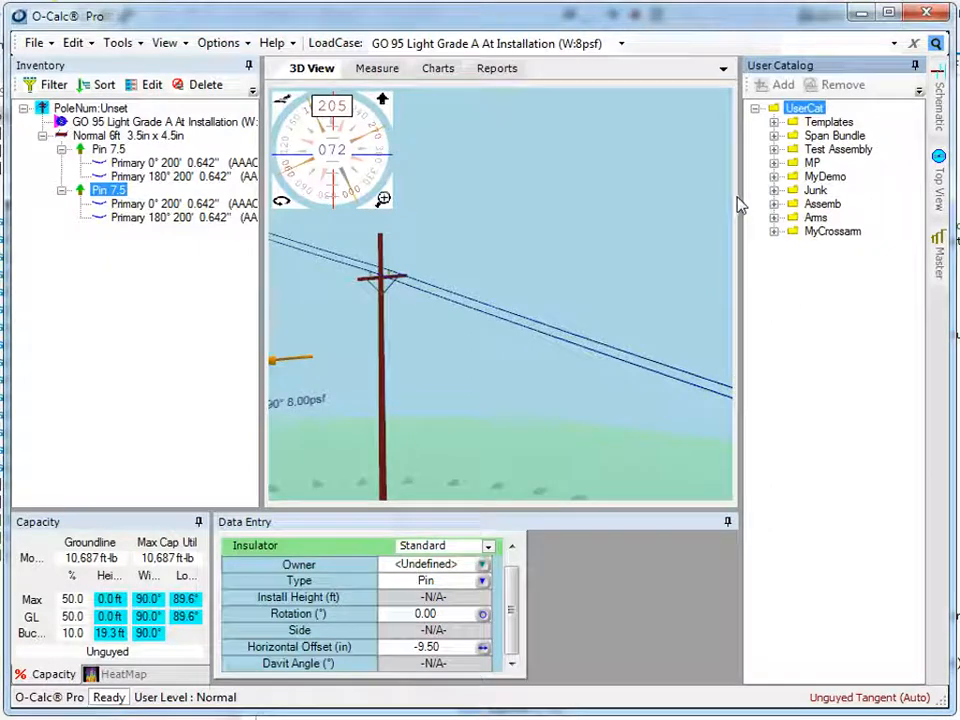
pyautogui.click(805, 108)
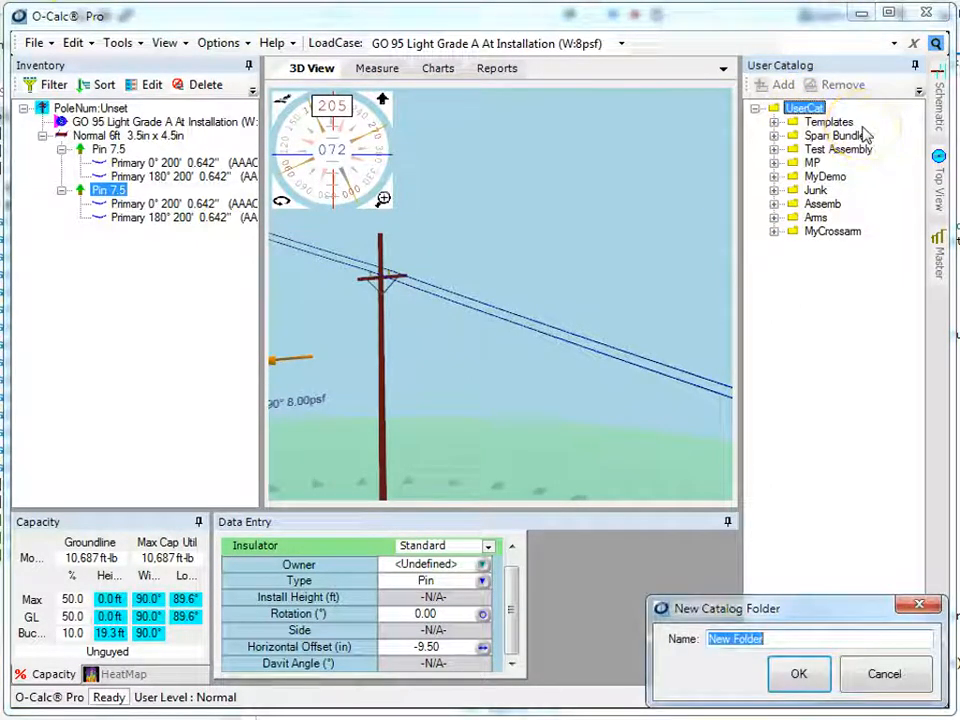
pyautogui.write('Den')
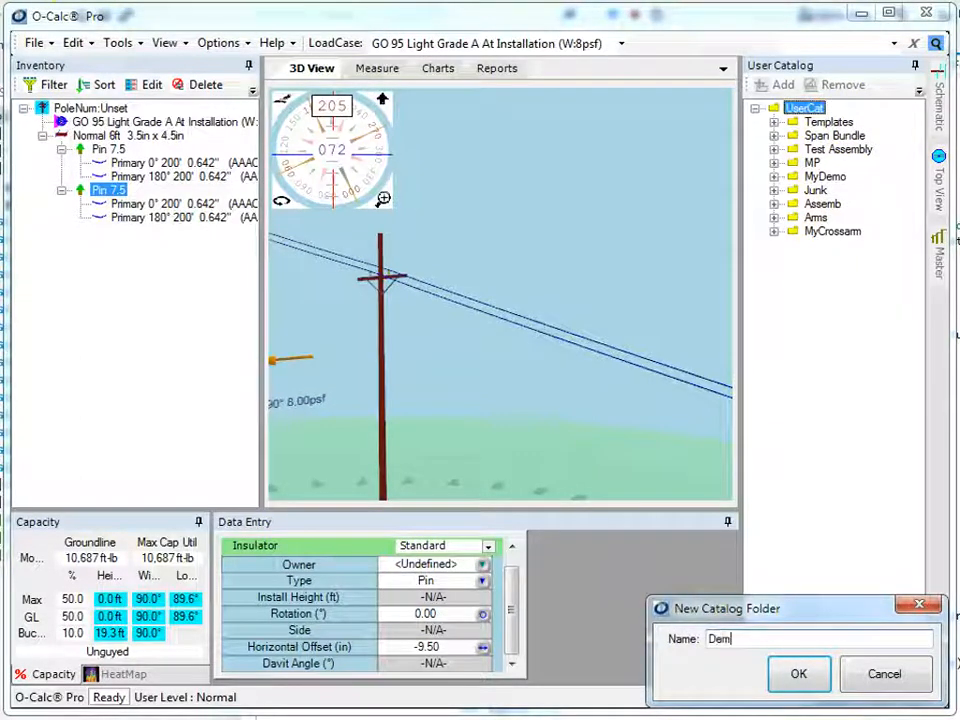
pyautogui.click(798, 673)
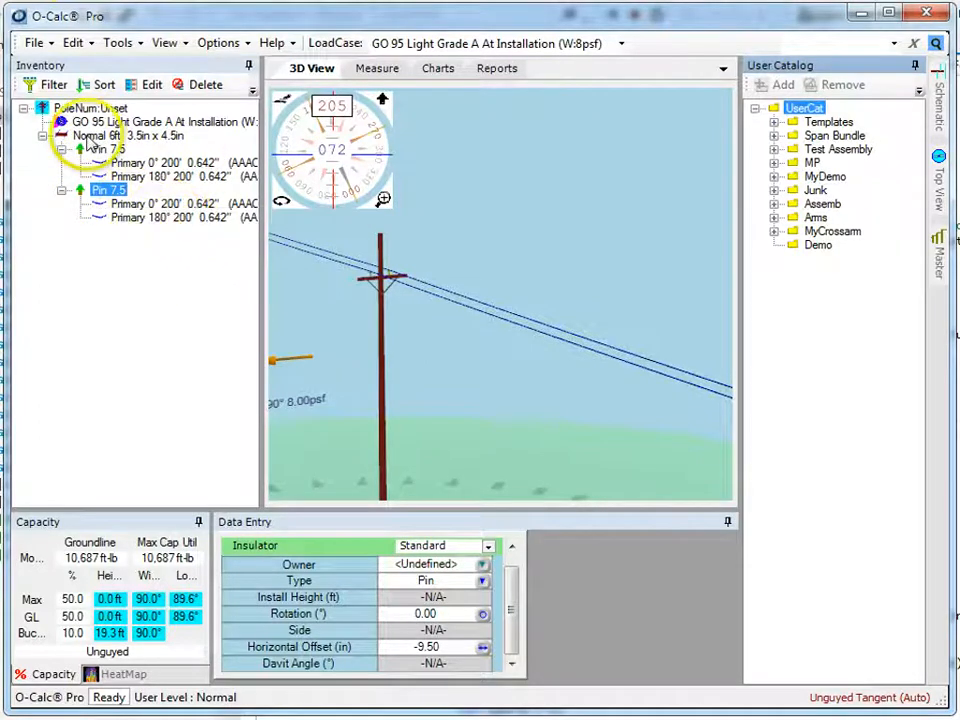
pyautogui.click(125, 135)
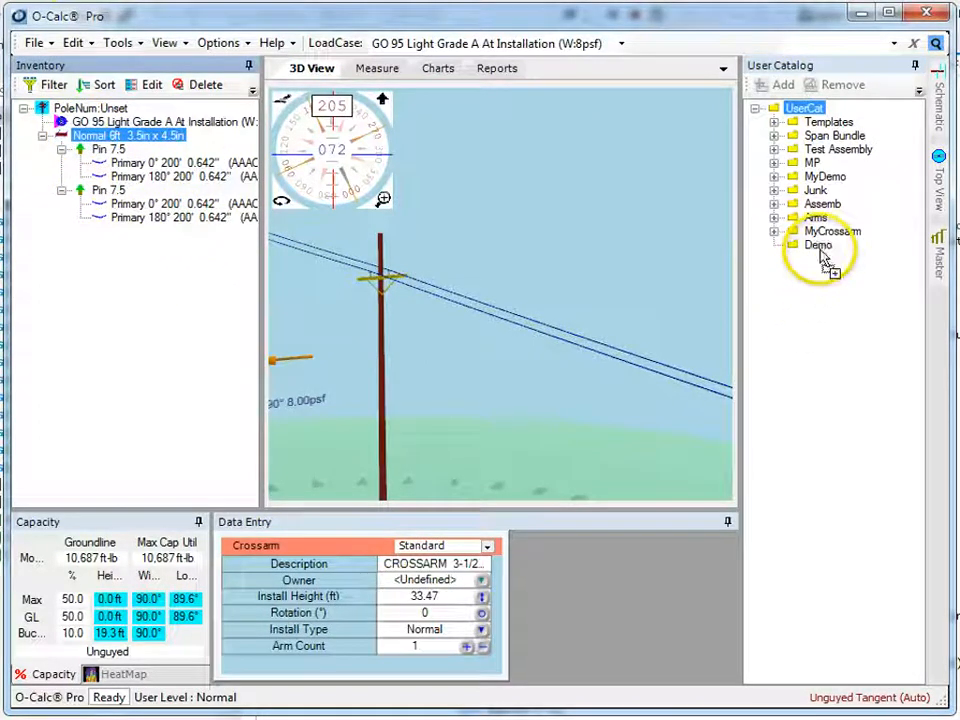
pyautogui.click(790, 245)
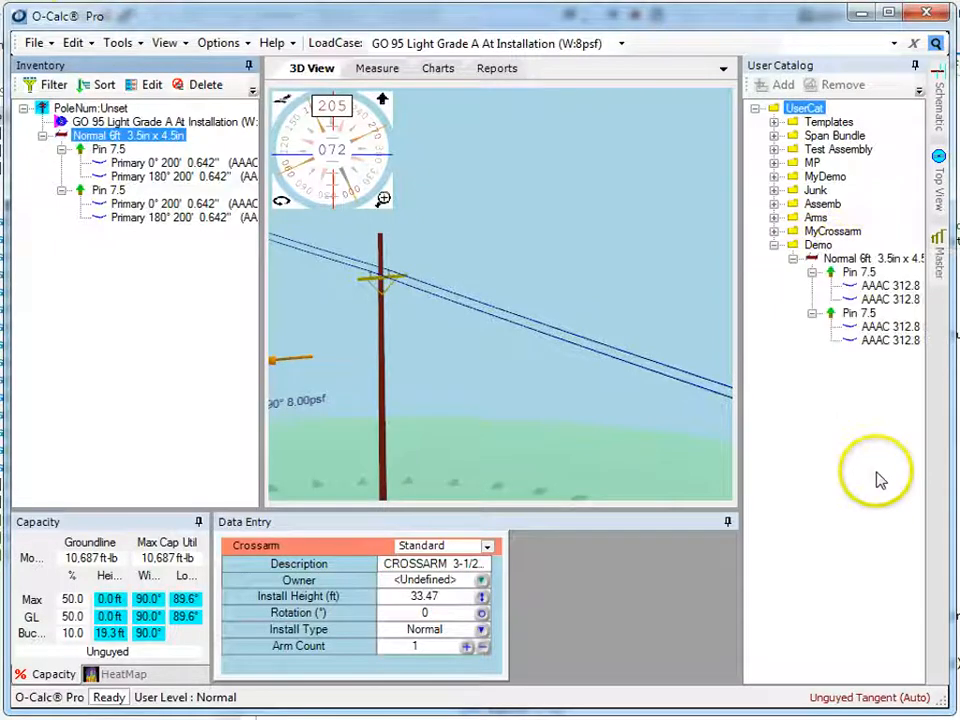
pyautogui.moveTo(28, 175)
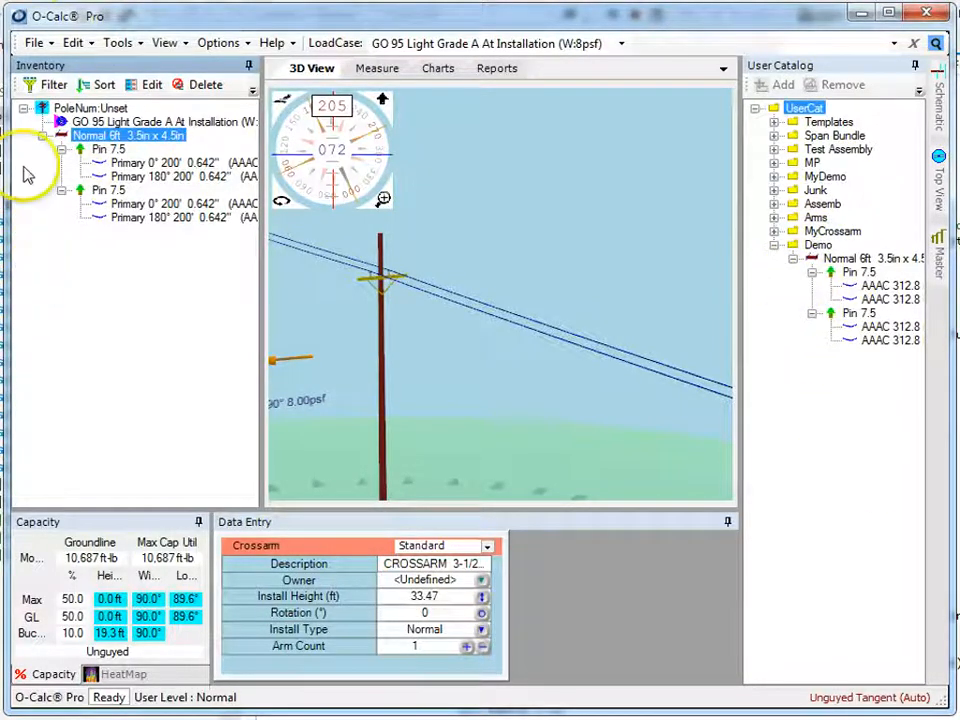
# Place the Normal 6ft crossarm assembly from the Demo folder back onto the pole
pyautogui.rightClick(127, 135)
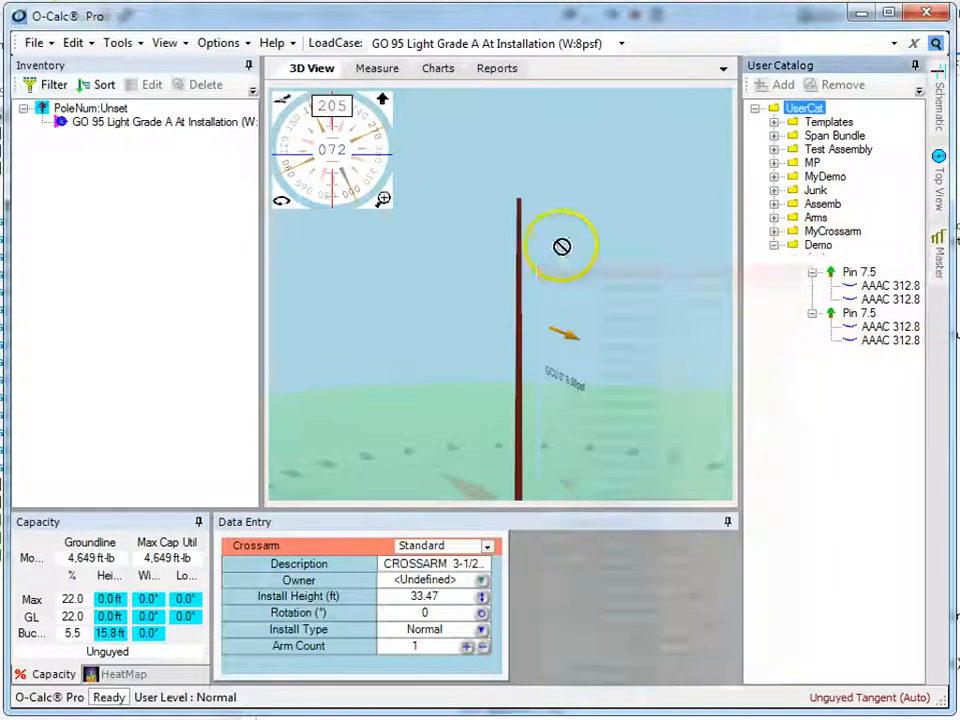
pyautogui.click(865, 258)
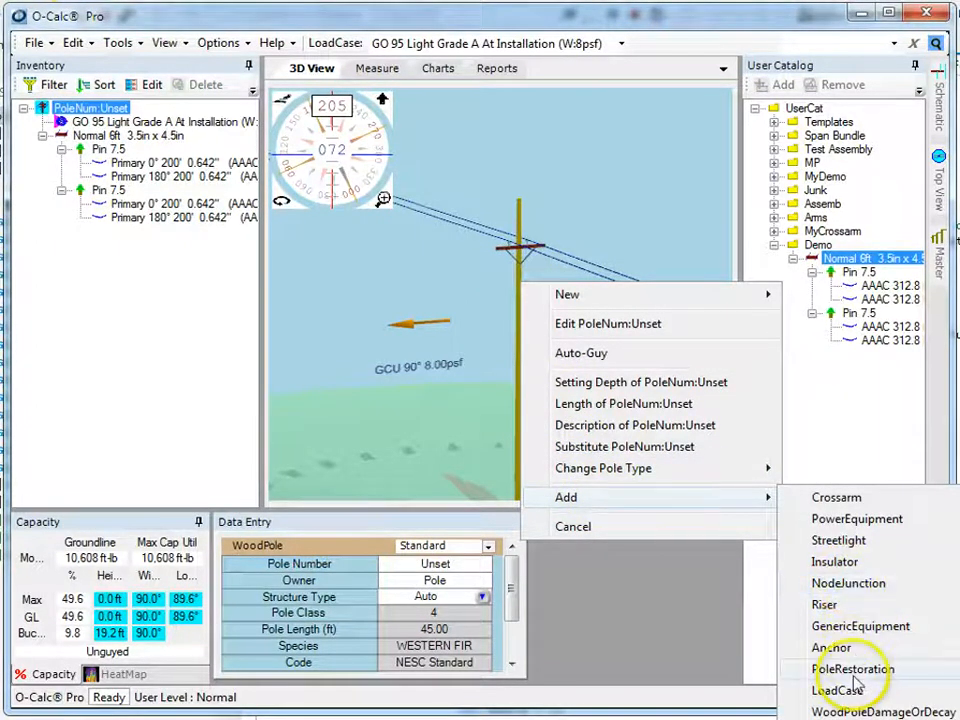
# Add a 1PH-25KVA transformer to the pole as new power equipment
pyautogui.click(856, 518)
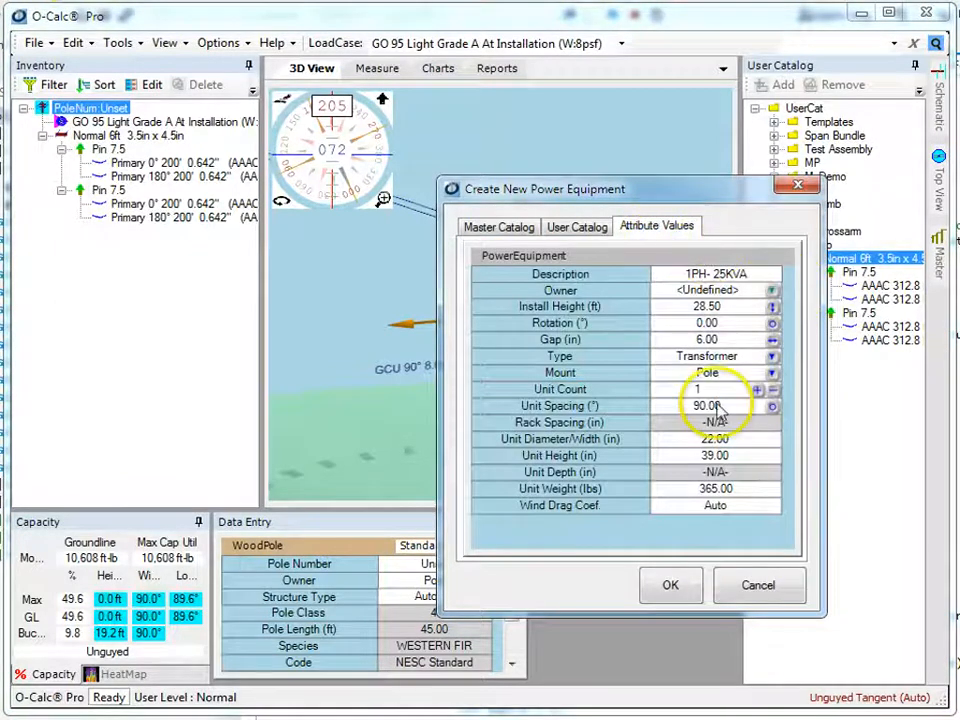
pyautogui.click(671, 585)
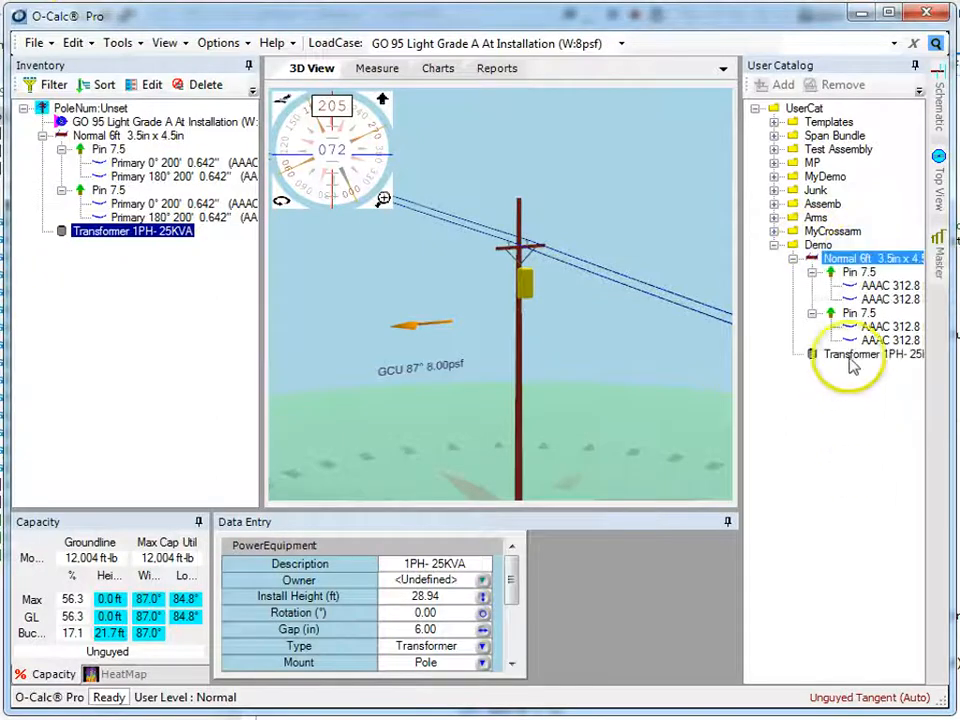
pyautogui.moveTo(800, 285)
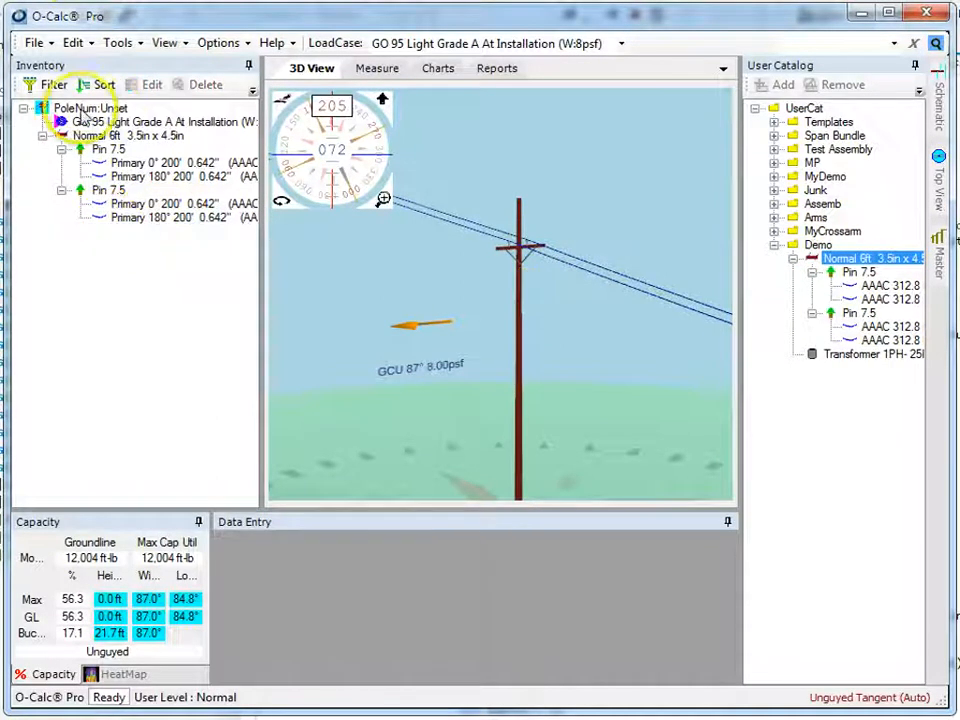
# Drop the Demo folder contents onto the pole and accept the install height
pyautogui.click(125, 135)
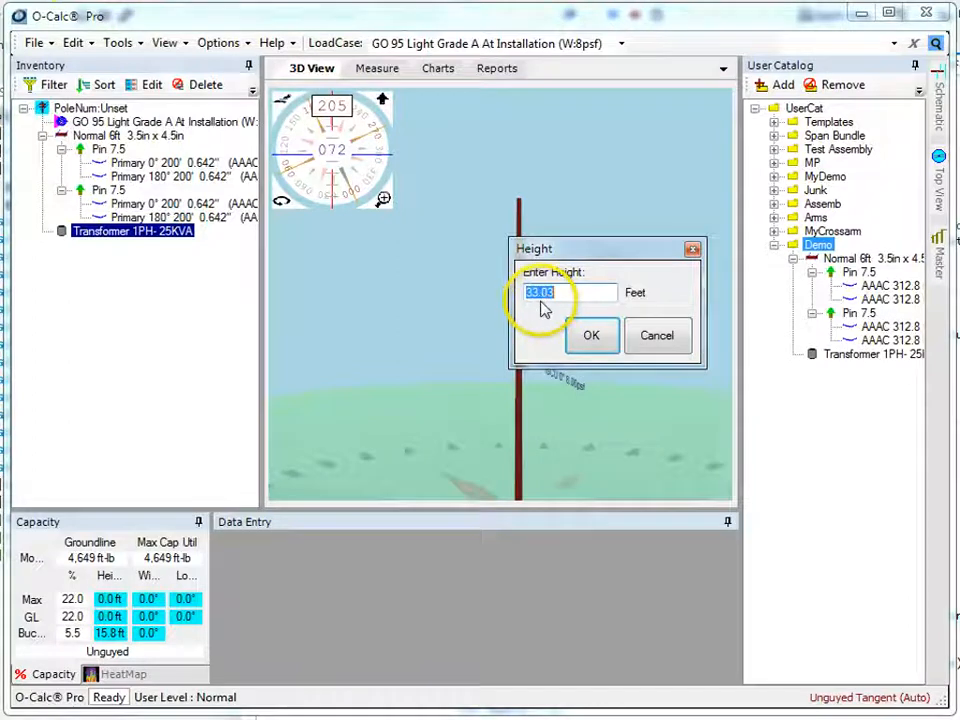
pyautogui.click(591, 335)
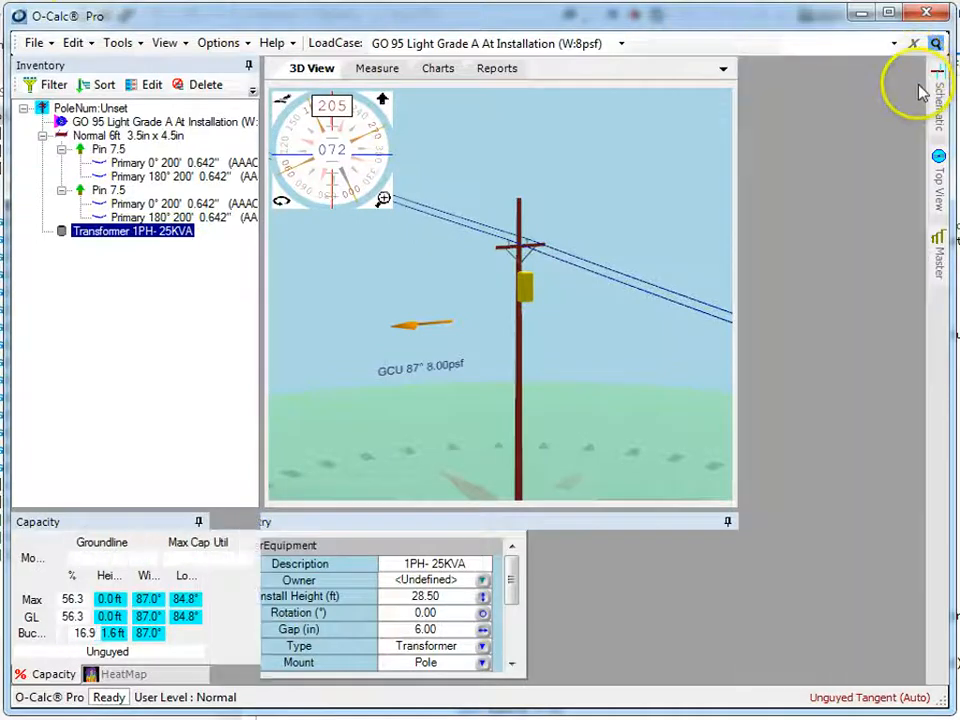
# Add a Master-type catalog named ManufacturedPoles using the CreativePultrusions catalog file
pyautogui.click(938, 255)
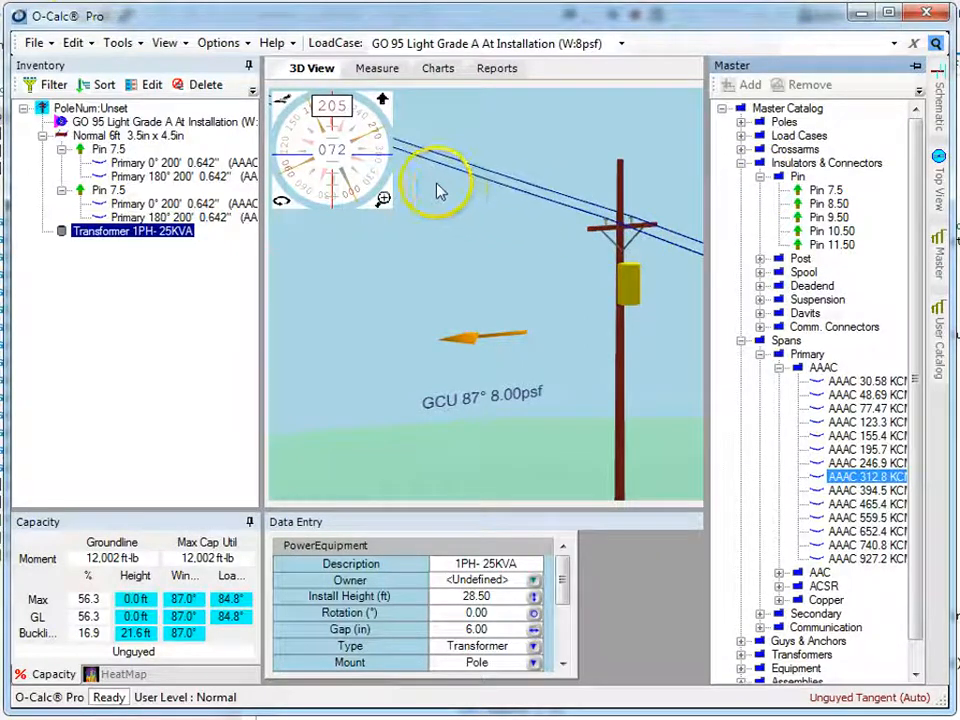
pyautogui.click(119, 42)
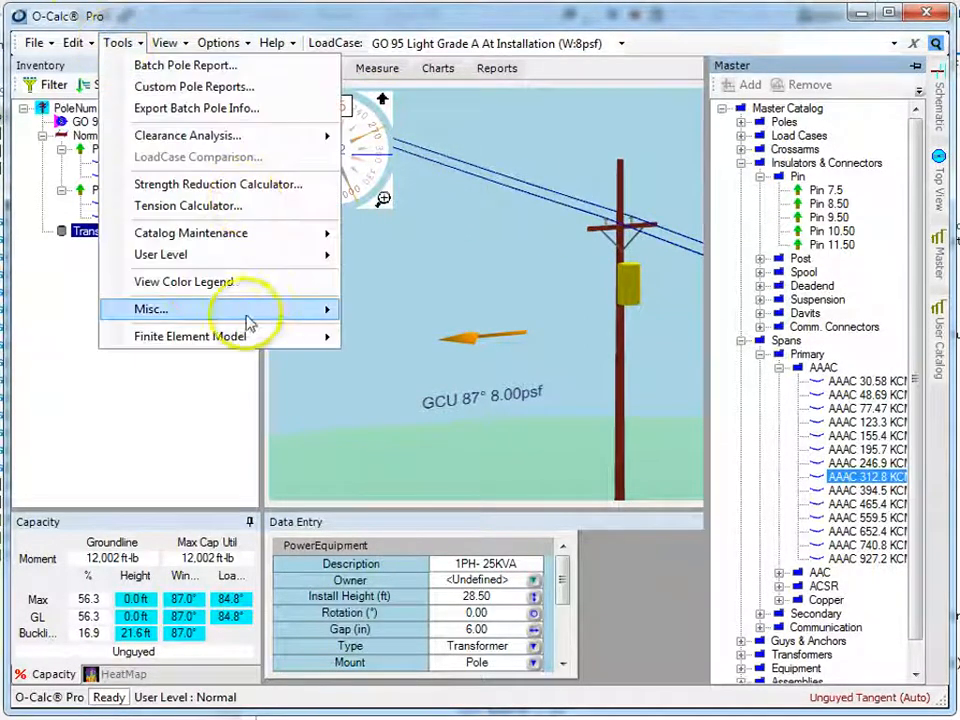
pyautogui.moveTo(190, 232)
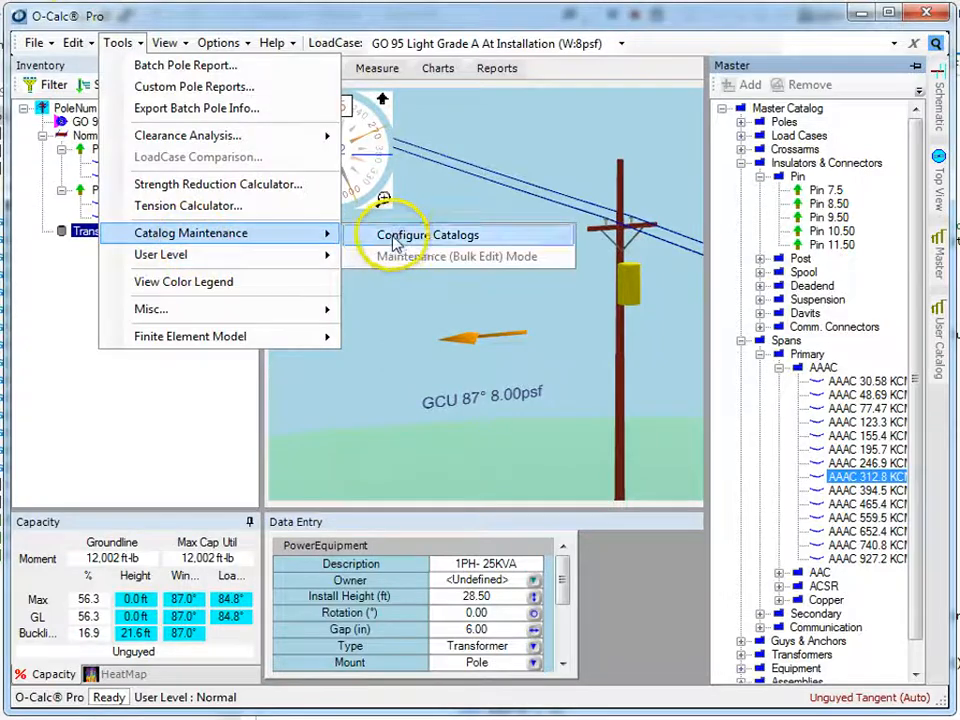
pyautogui.click(427, 234)
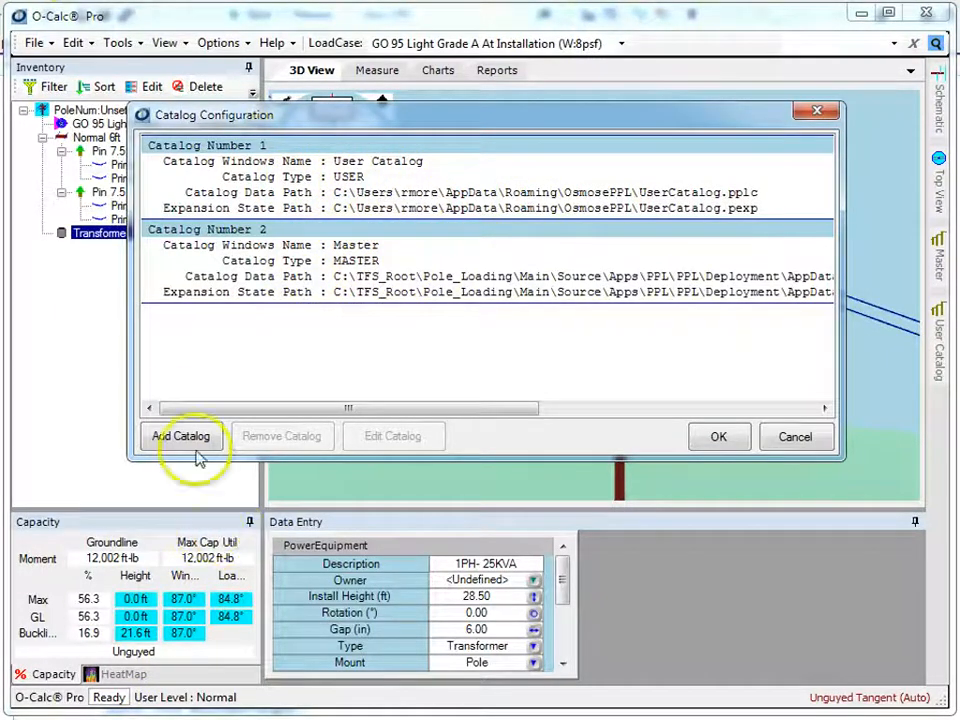
pyautogui.click(181, 436)
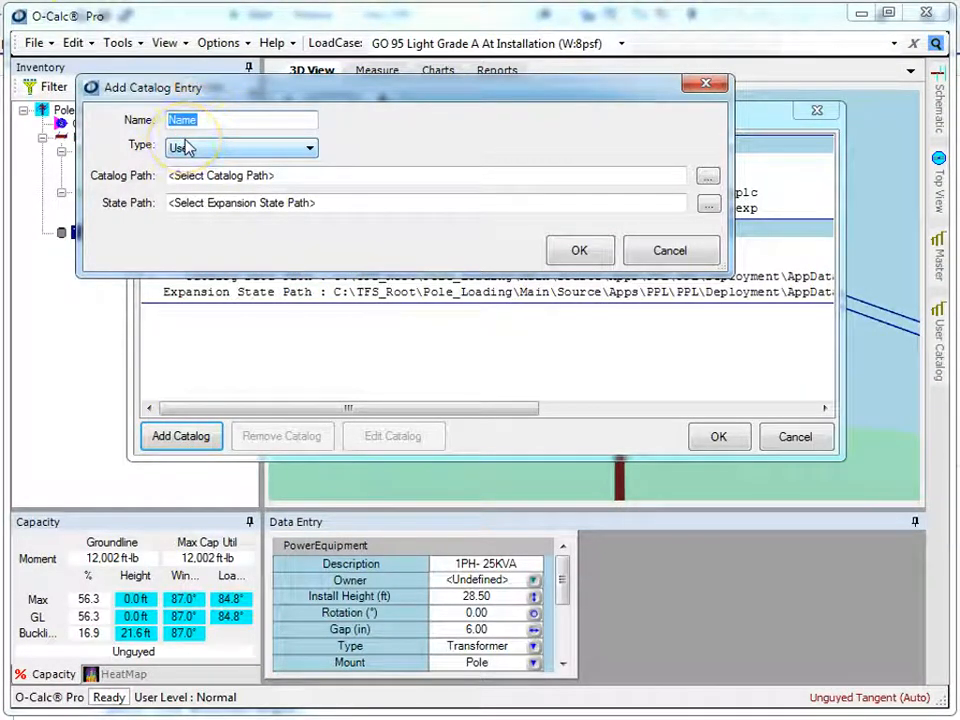
pyautogui.write('Manuf')
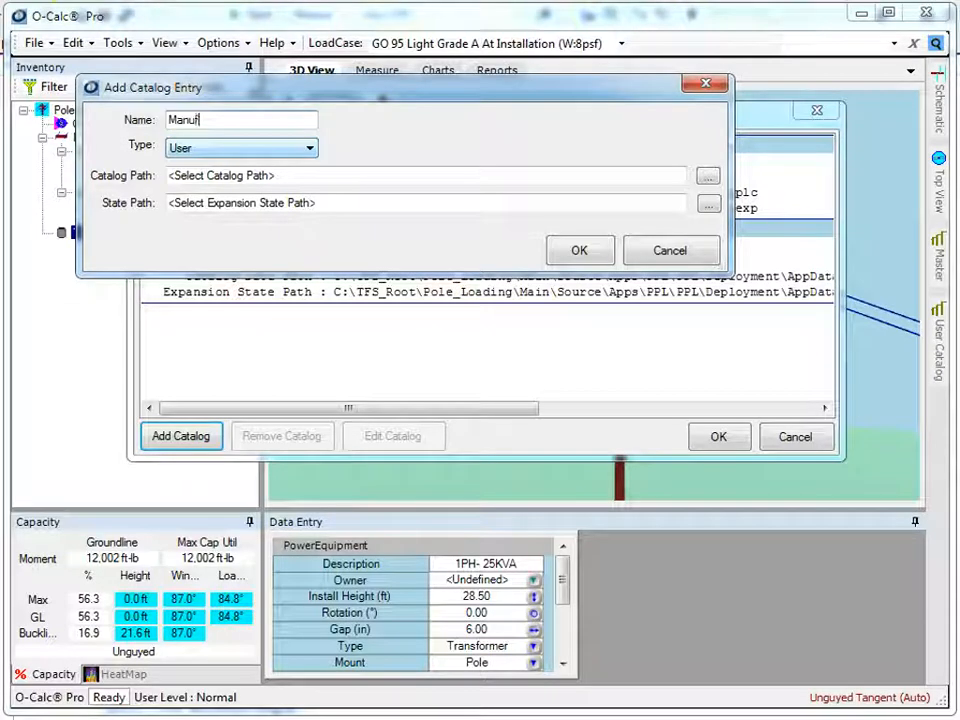
pyautogui.write('acturePoles')
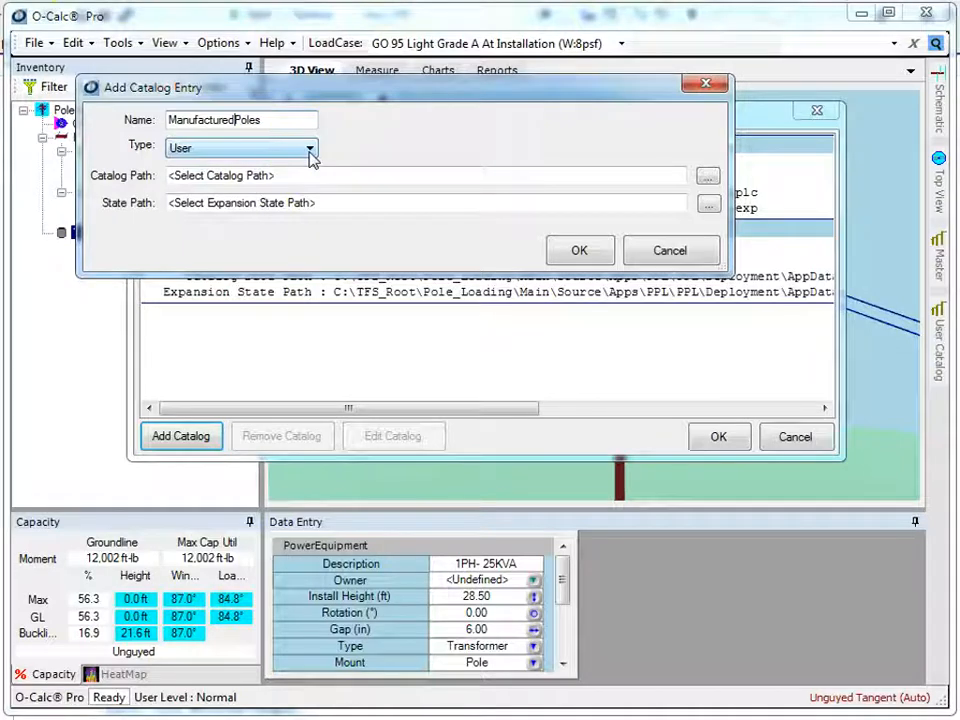
pyautogui.click(309, 147)
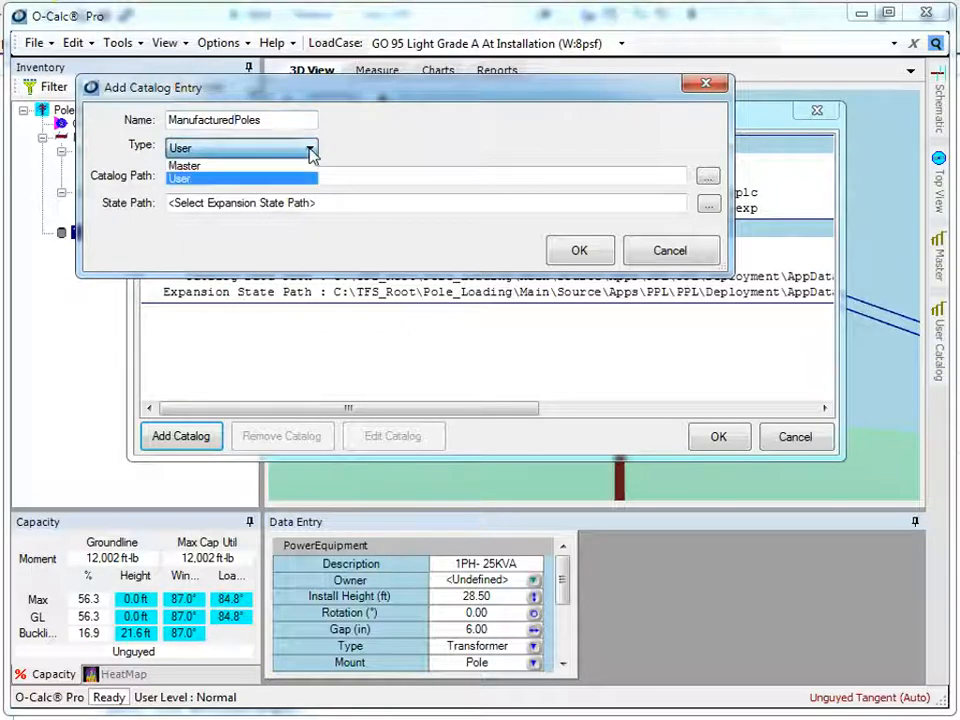
pyautogui.click(184, 165)
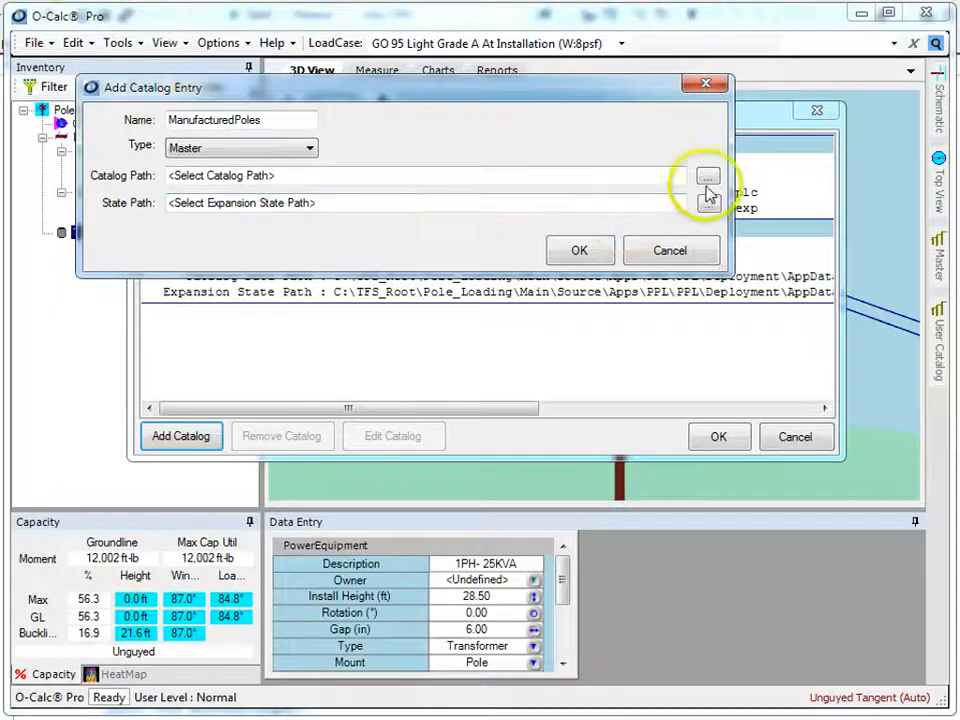
pyautogui.click(708, 175)
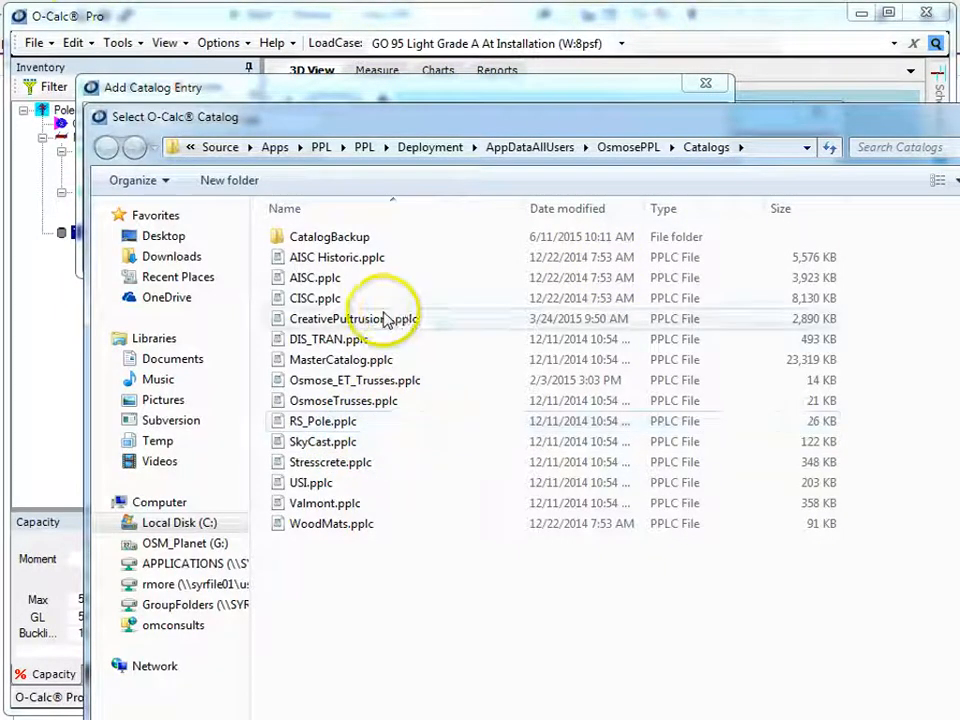
pyautogui.click(353, 318)
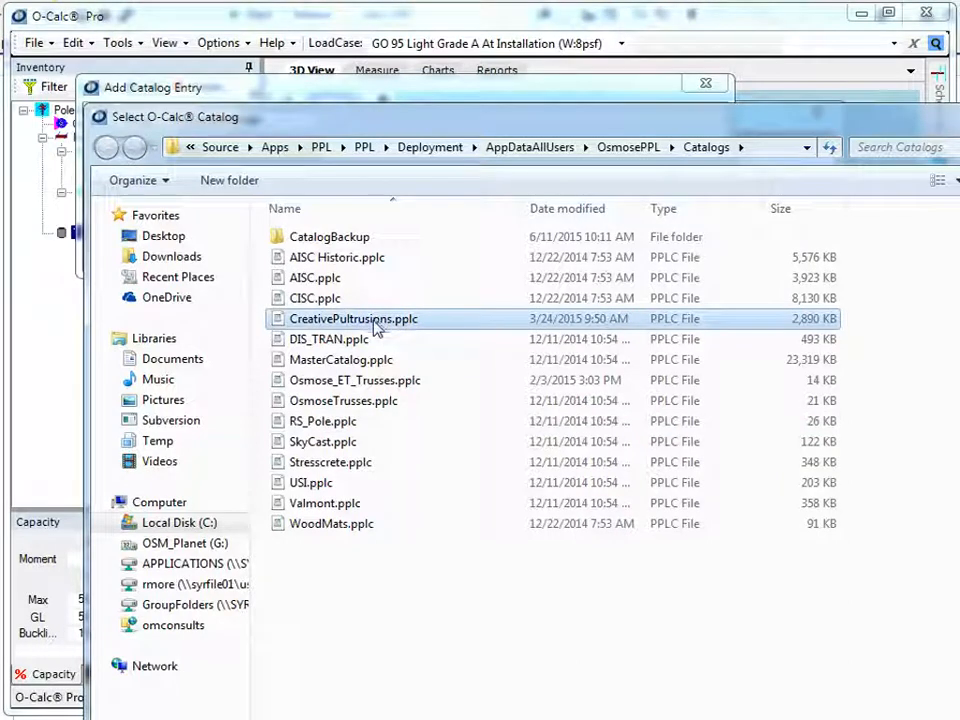
pyautogui.moveTo(447, 462)
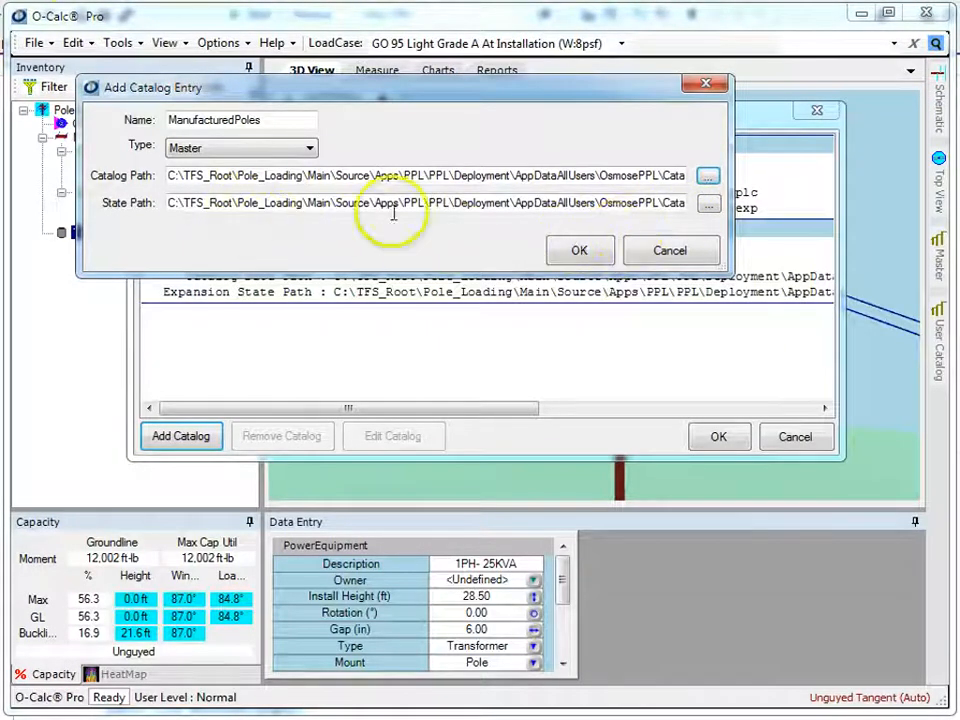
pyautogui.click(579, 250)
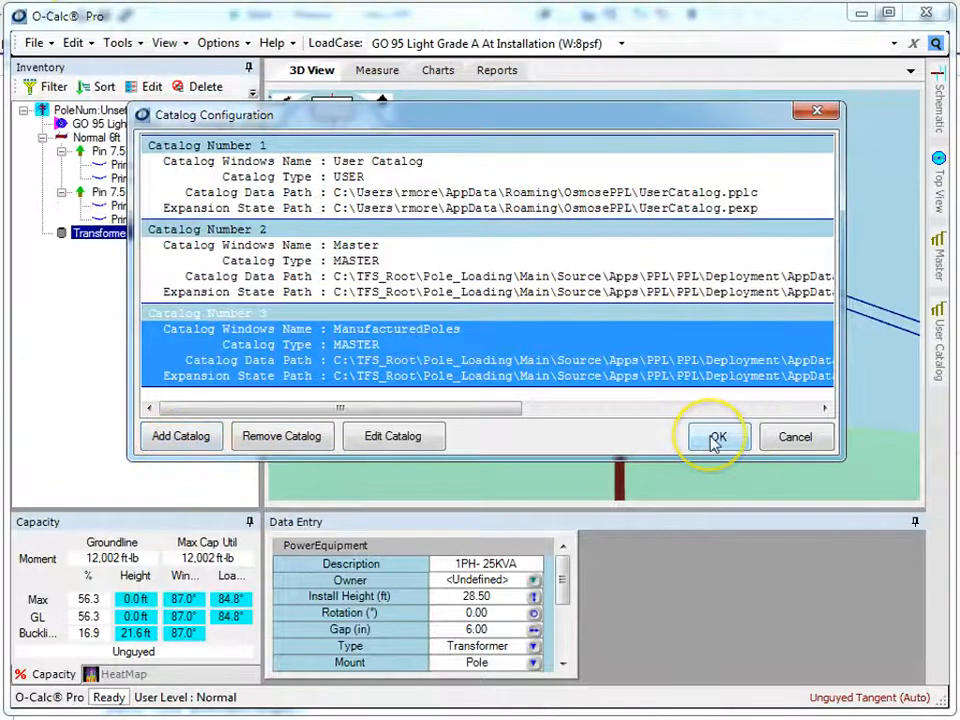
# Apply the catalog setup and browse ManufacturedPoles down to Creative Pultrusions Round Poles CP_40
pyautogui.click(717, 437)
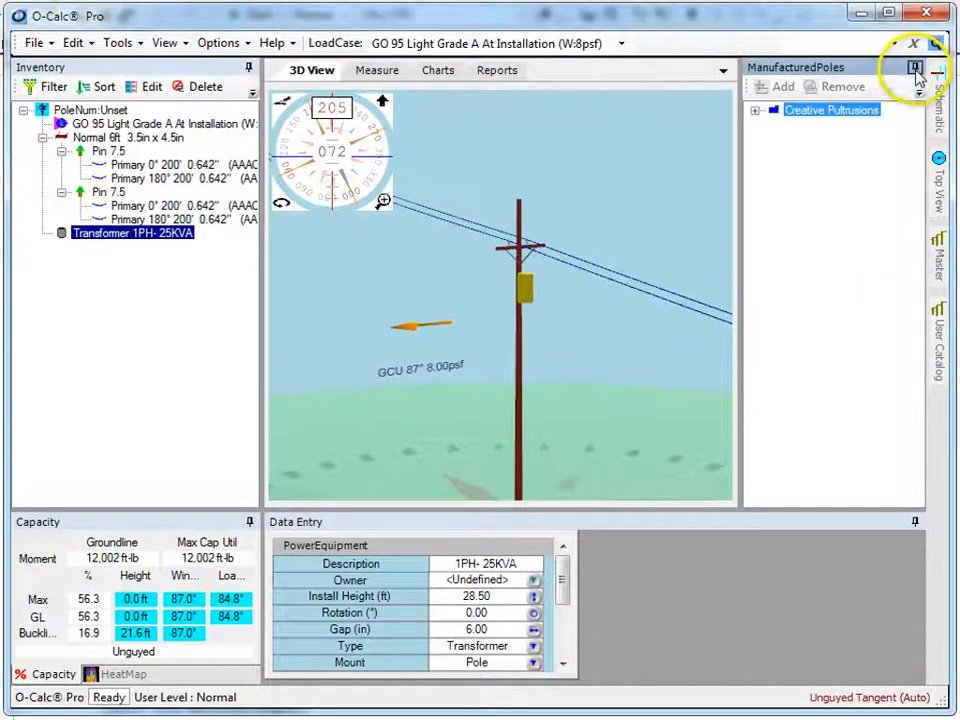
pyautogui.click(913, 67)
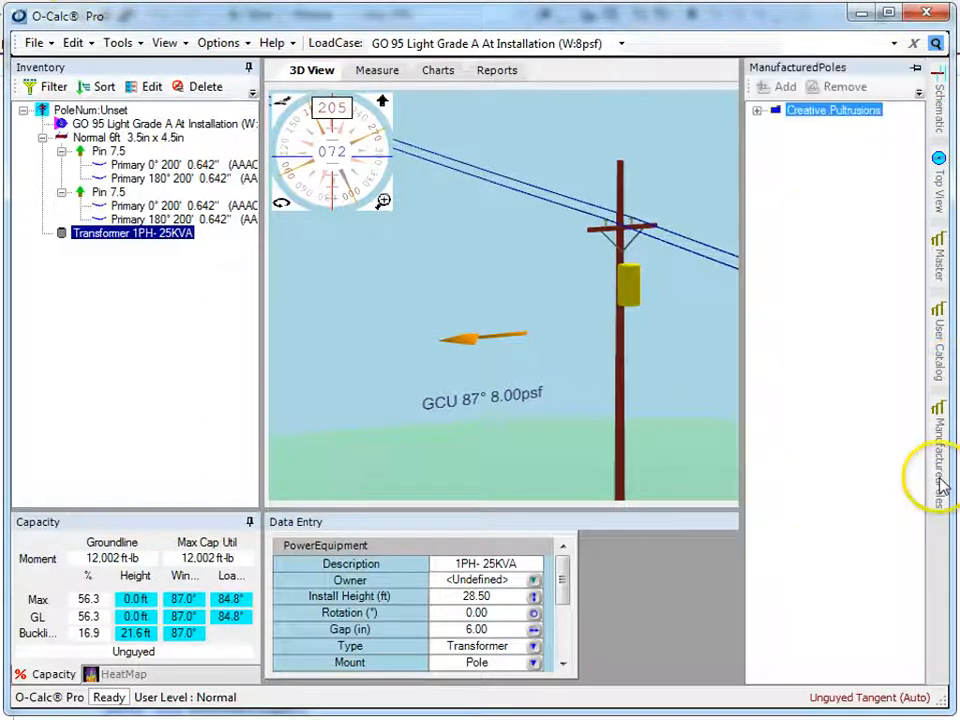
pyautogui.click(758, 111)
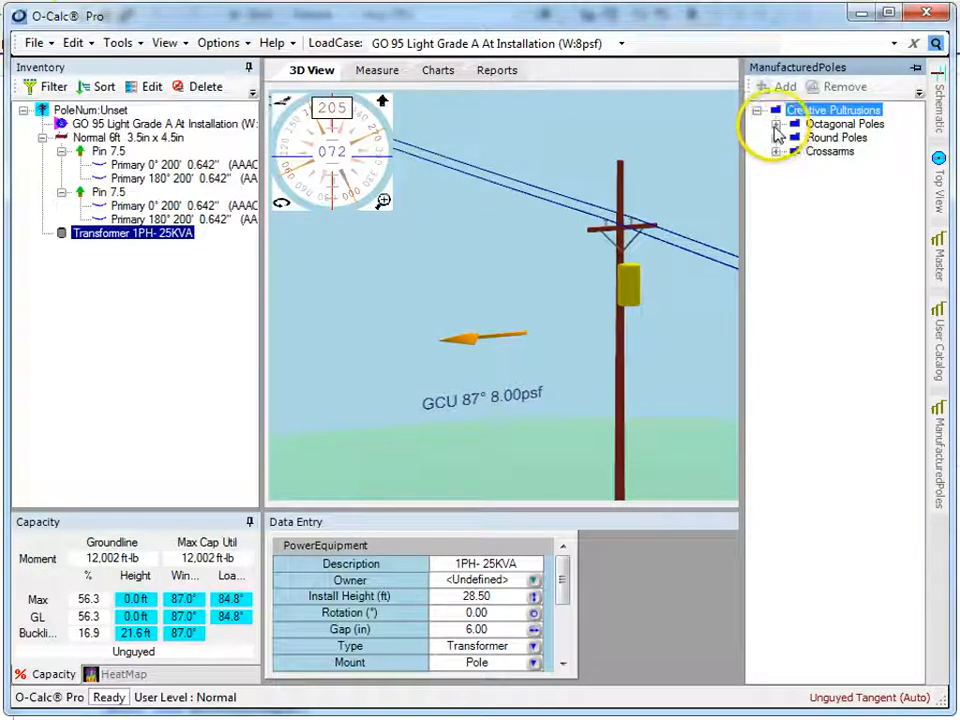
pyautogui.click(776, 137)
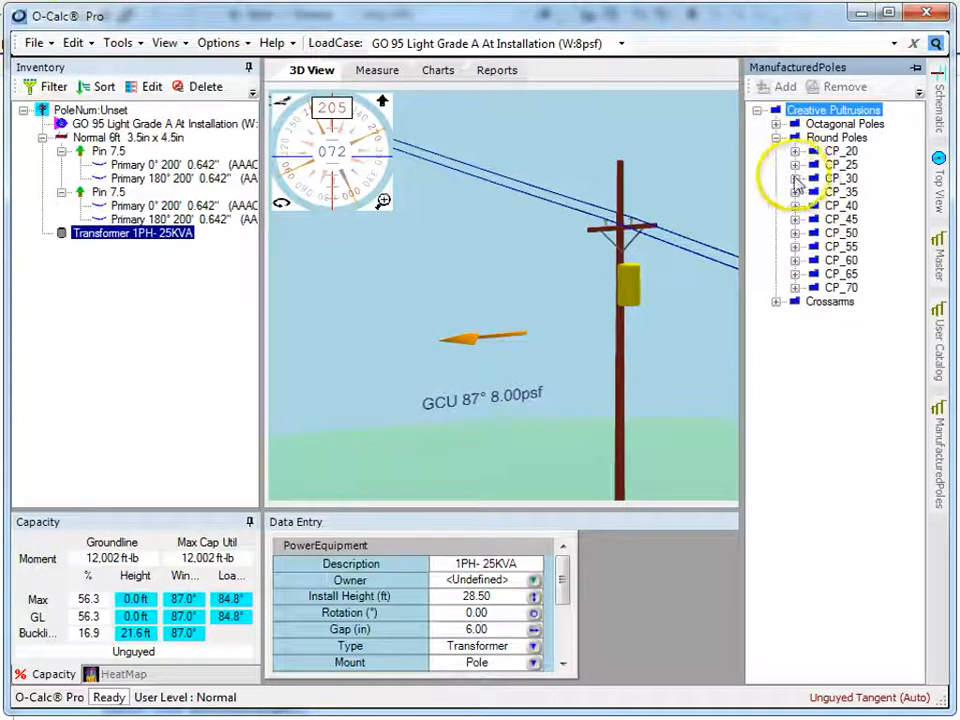
pyautogui.click(797, 205)
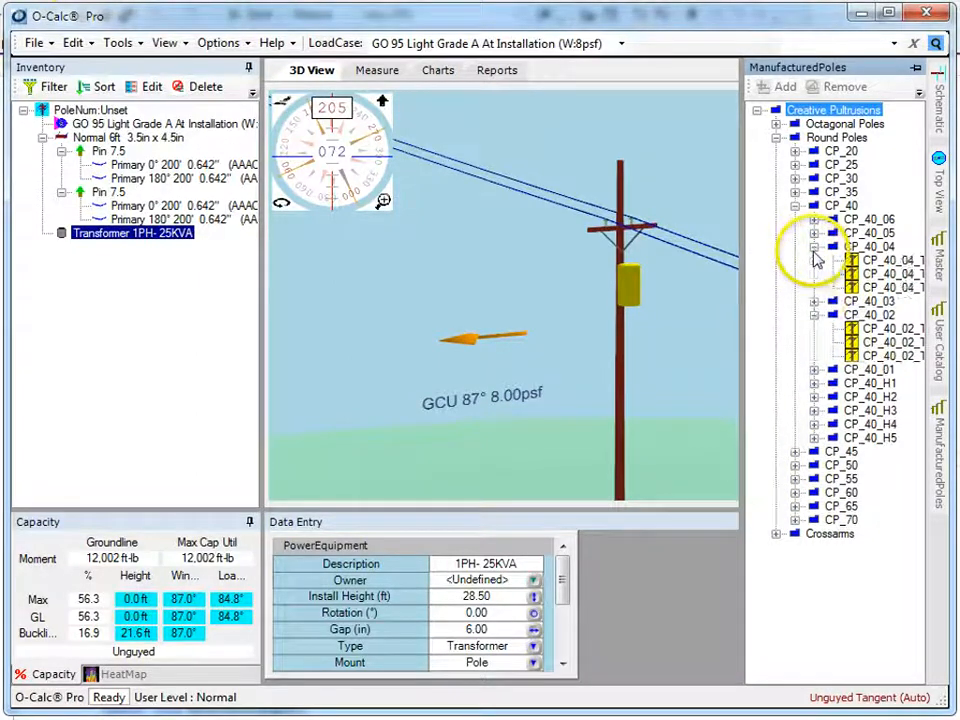
pyautogui.moveTo(870, 260)
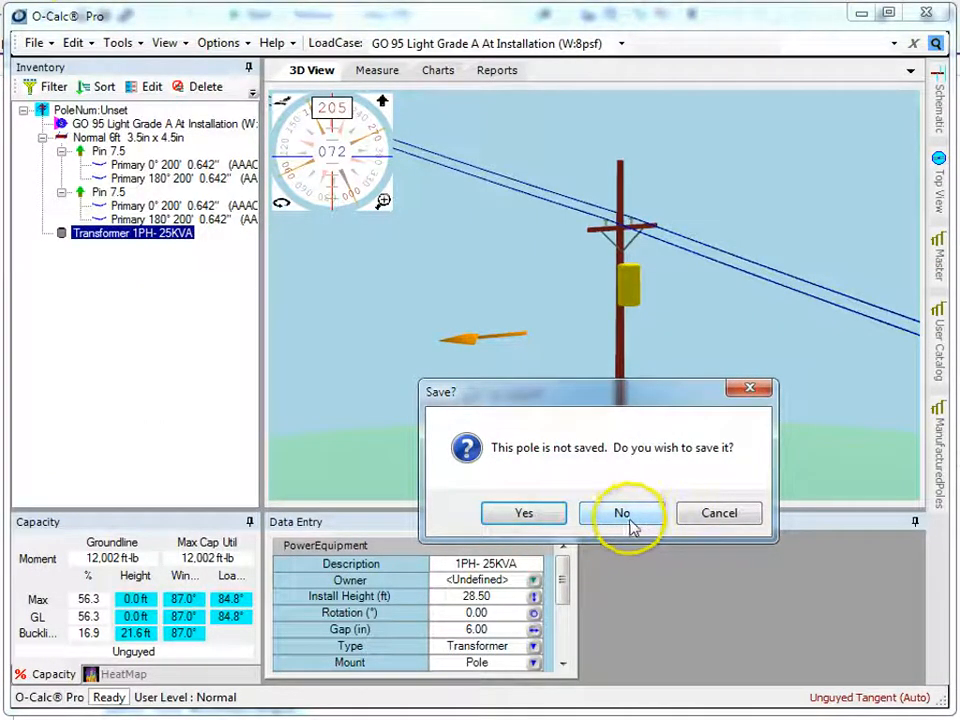
# Discard the current pole without saving and accept the transformer's install height
pyautogui.click(621, 512)
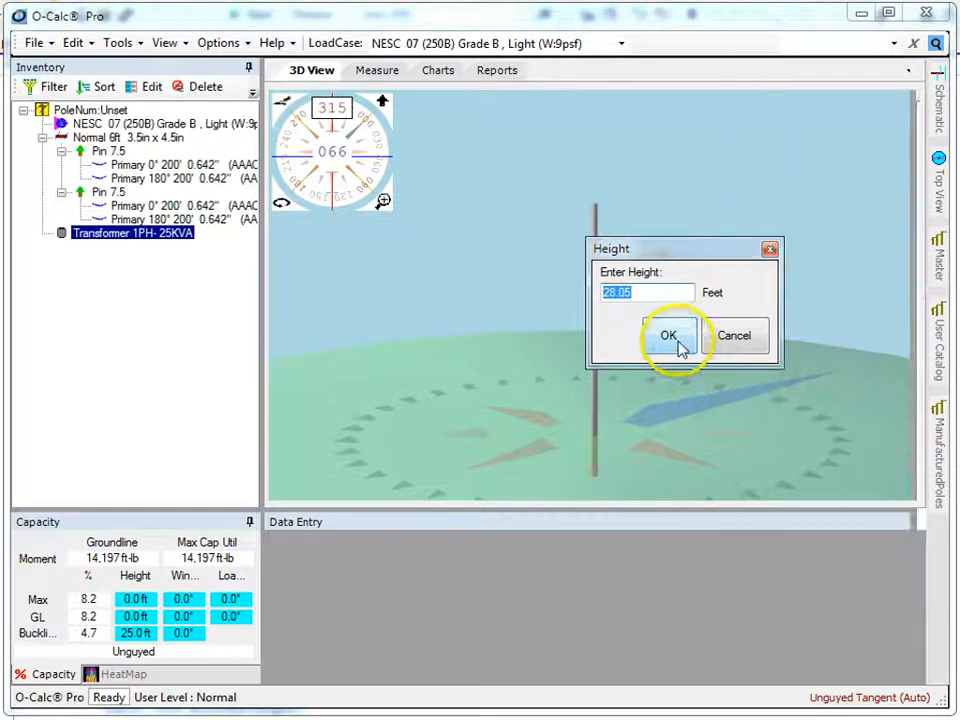
pyautogui.click(668, 335)
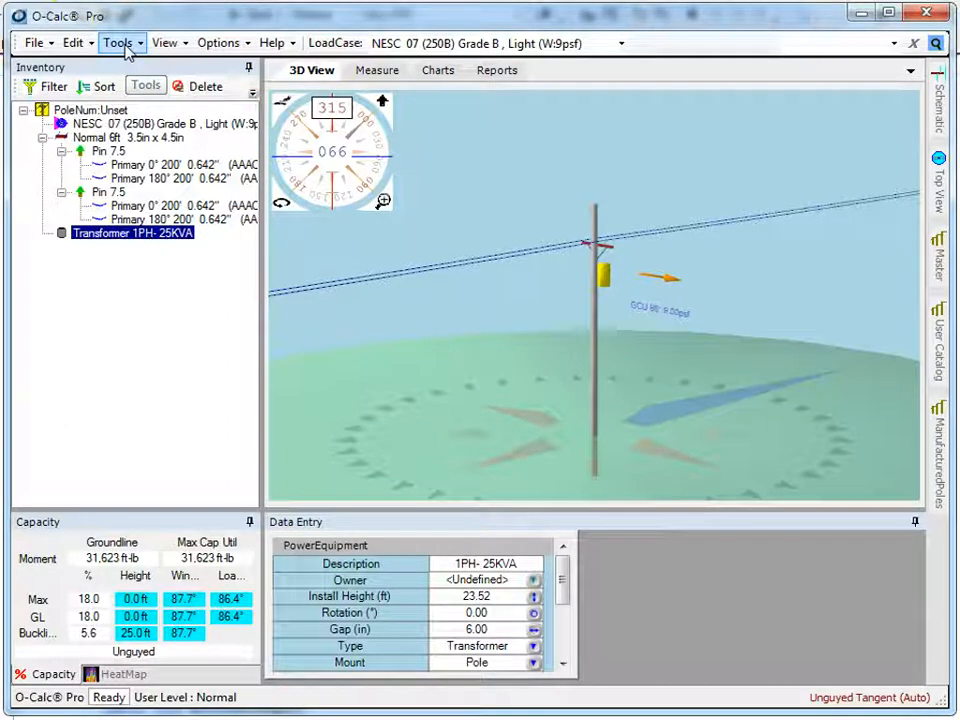
# Start a new User-type catalog entry in Configure Catalogs
pyautogui.click(119, 43)
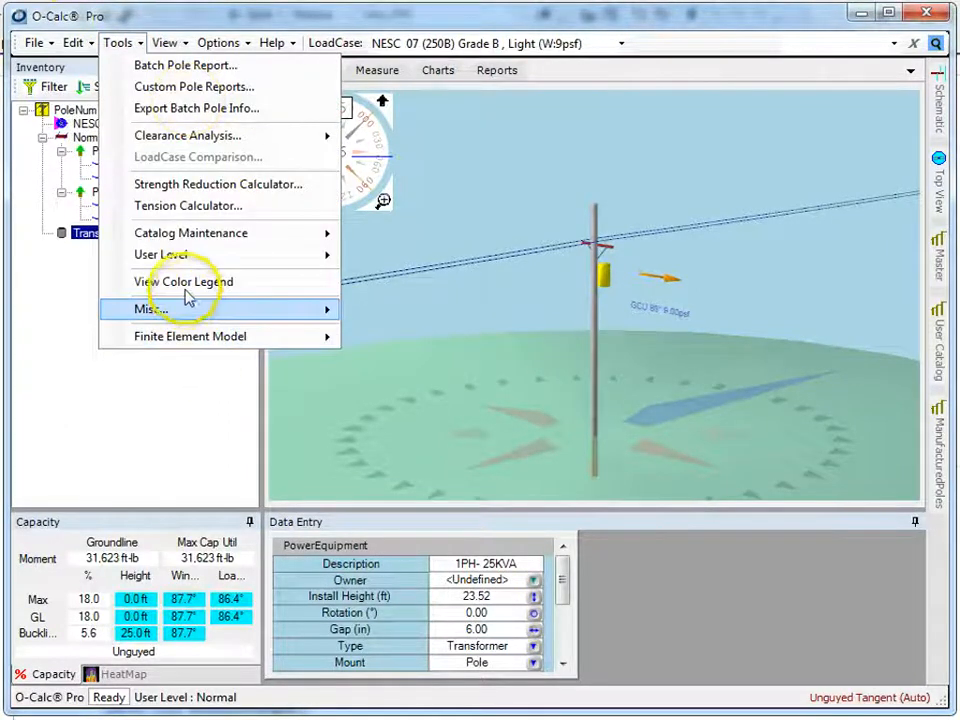
pyautogui.moveTo(190, 232)
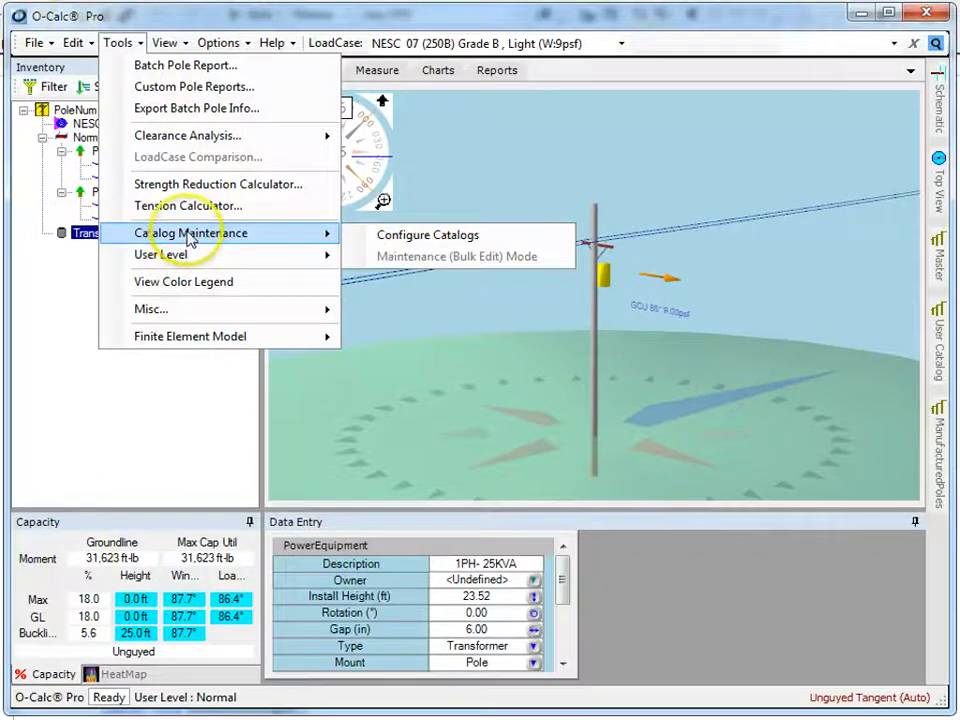
pyautogui.click(427, 234)
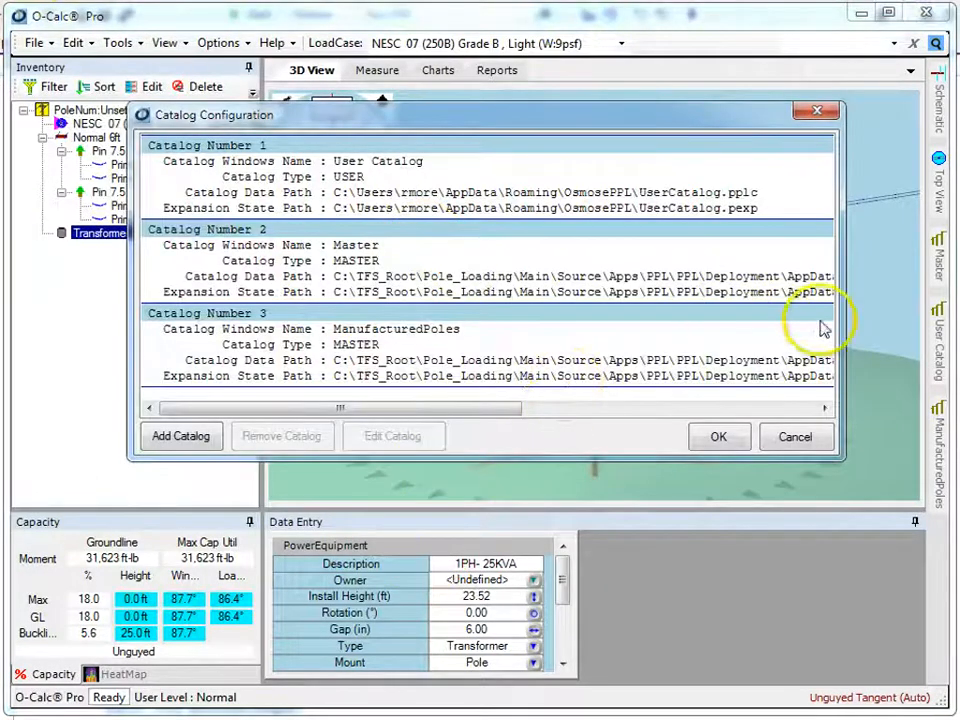
pyautogui.click(180, 436)
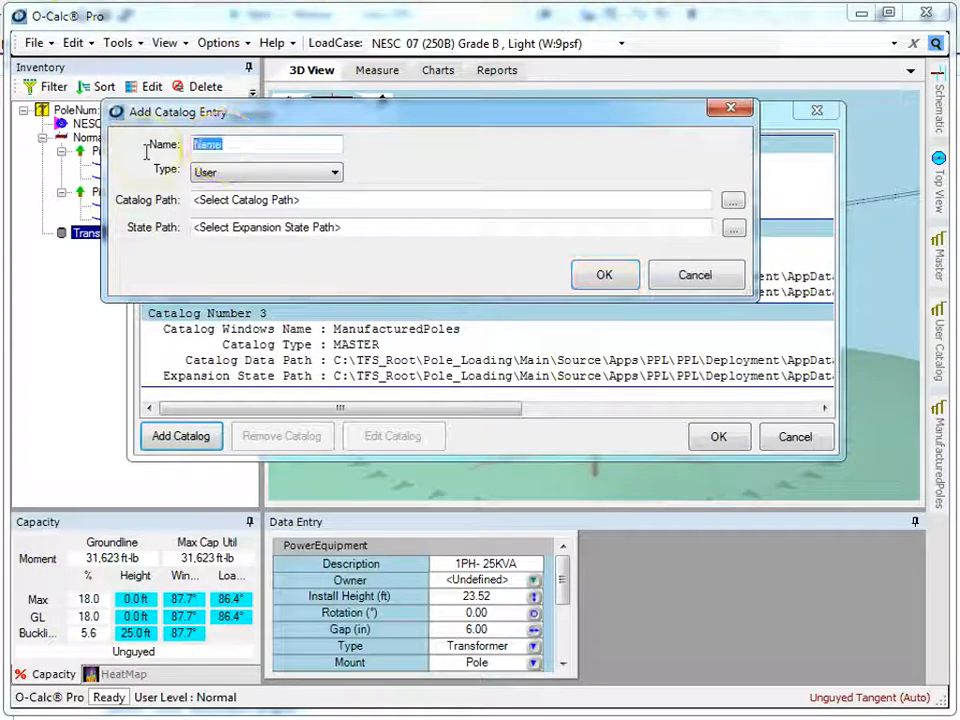
pyautogui.write('User2')
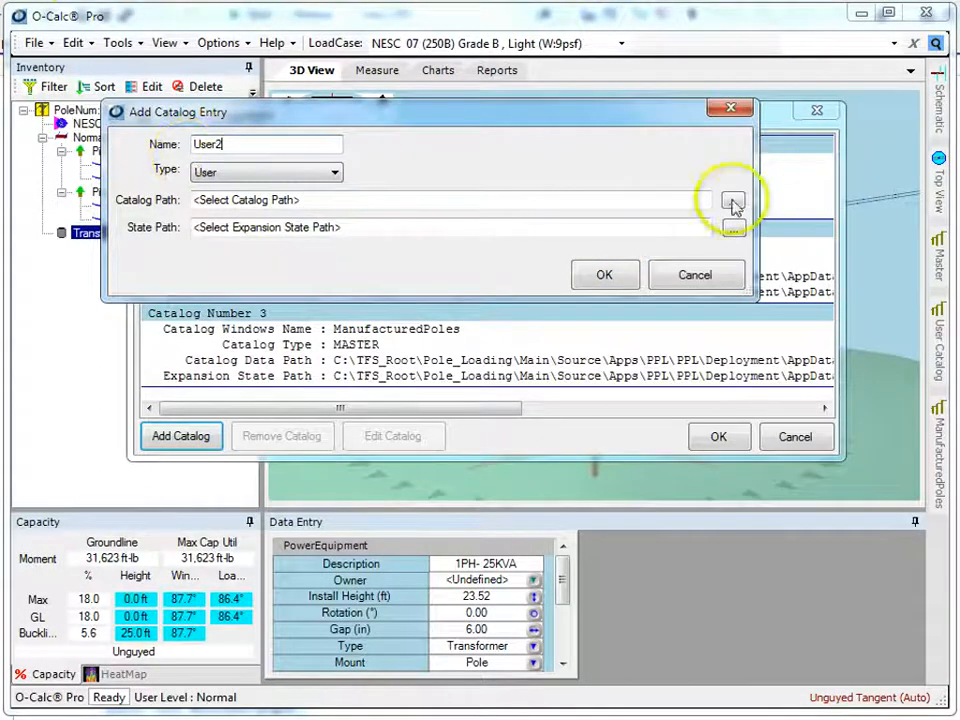
# Store the User2 catalog as MyCatalog.pplc and apply the catalog configuration
pyautogui.click(733, 200)
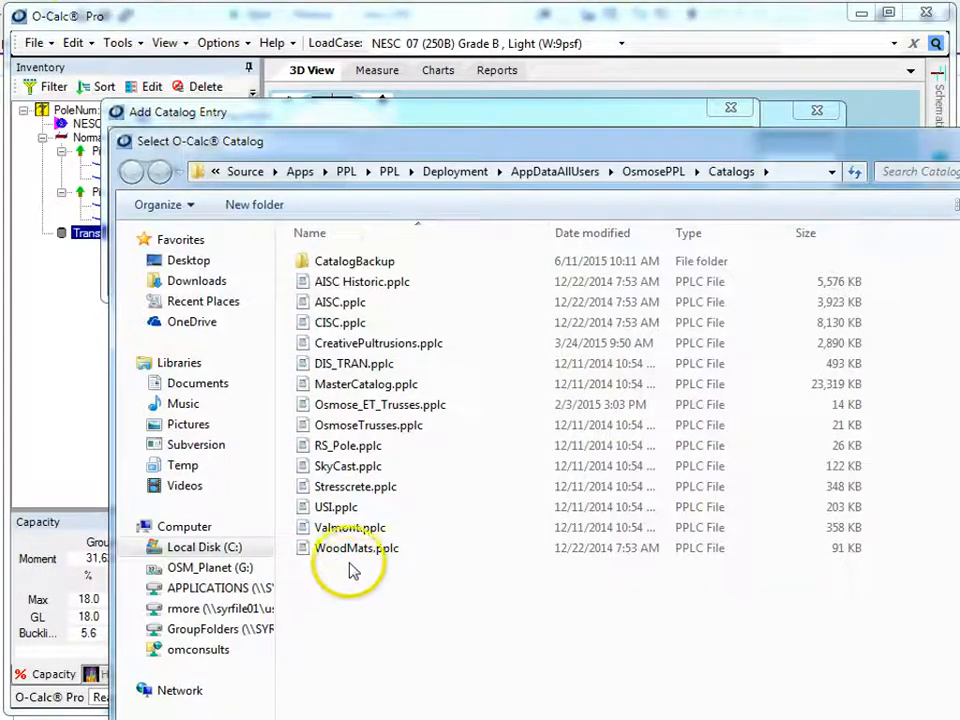
pyautogui.moveTo(555, 17)
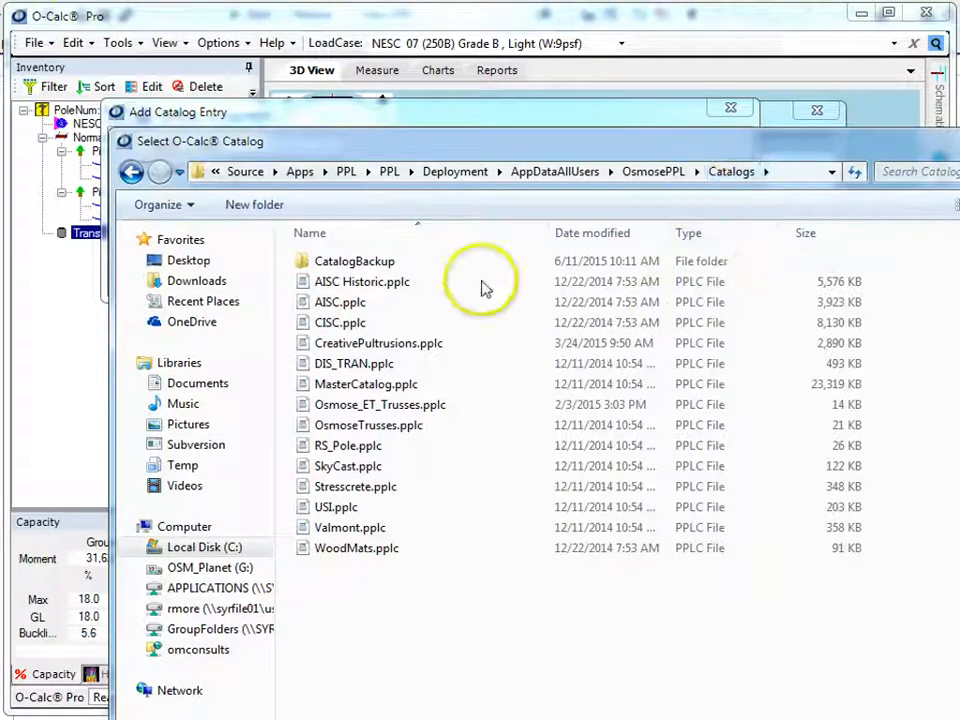
pyautogui.click(340, 302)
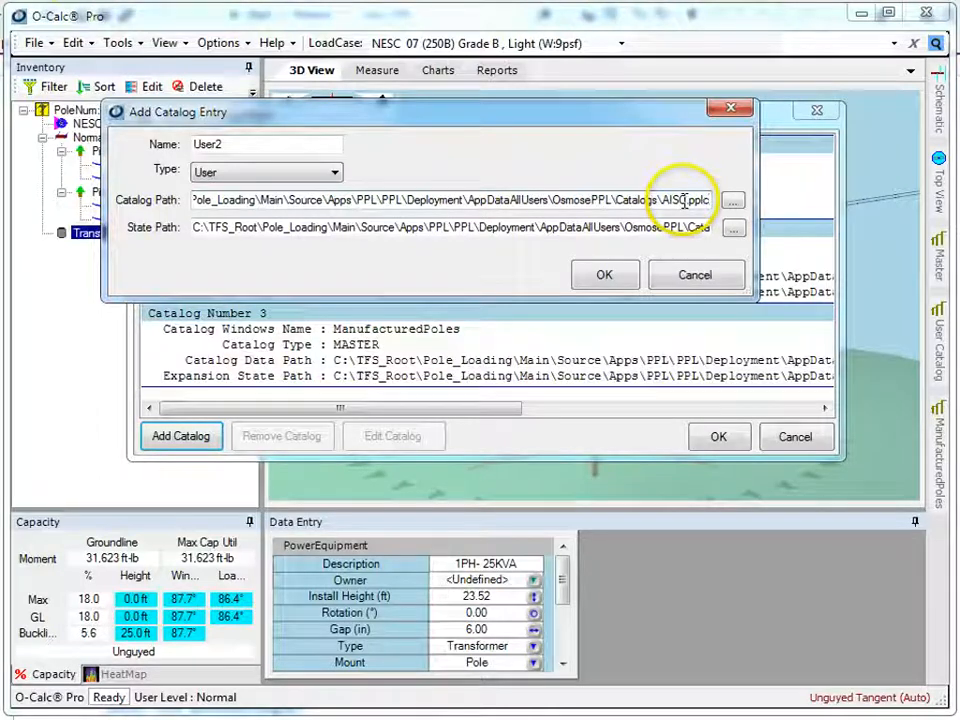
pyautogui.doubleClick(688, 200)
pyautogui.write('MyCatalog')
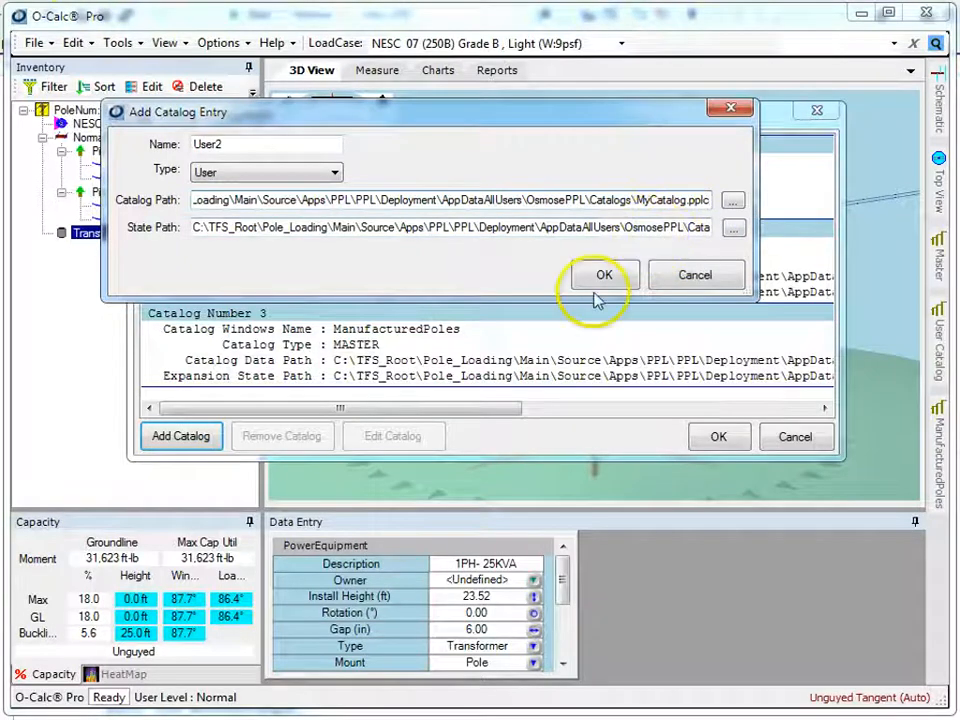
pyautogui.click(603, 275)
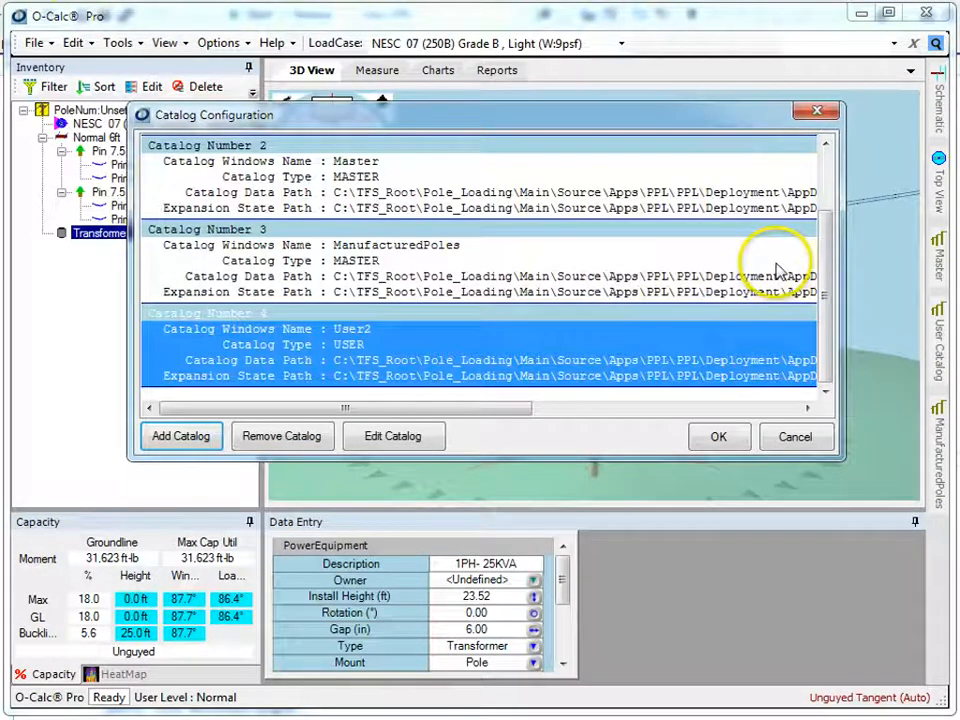
pyautogui.moveTo(408, 333)
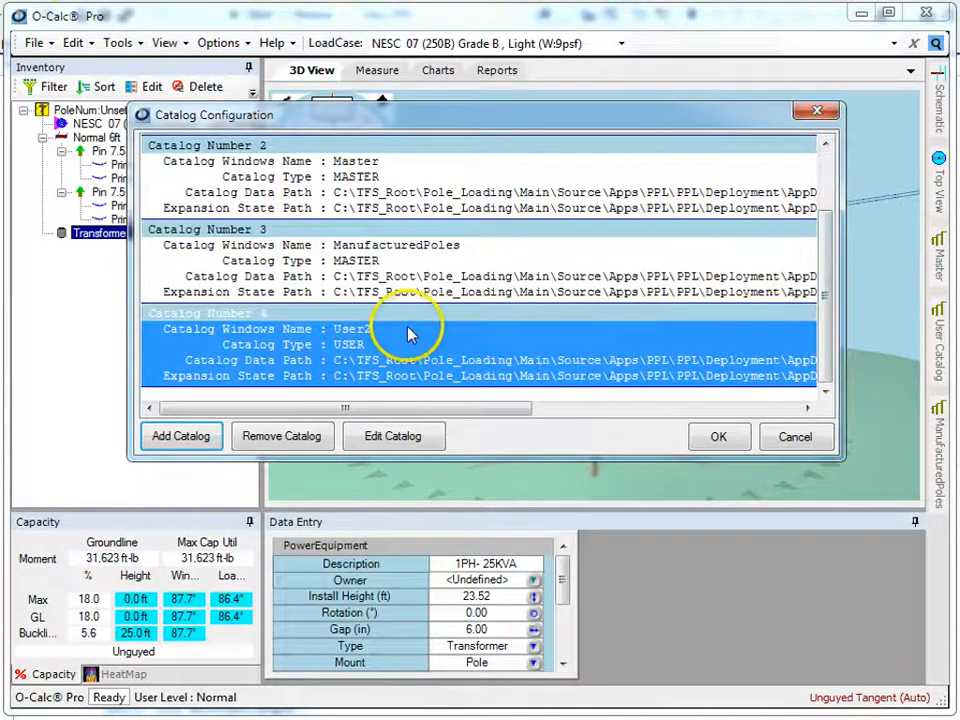
pyautogui.click(180, 436)
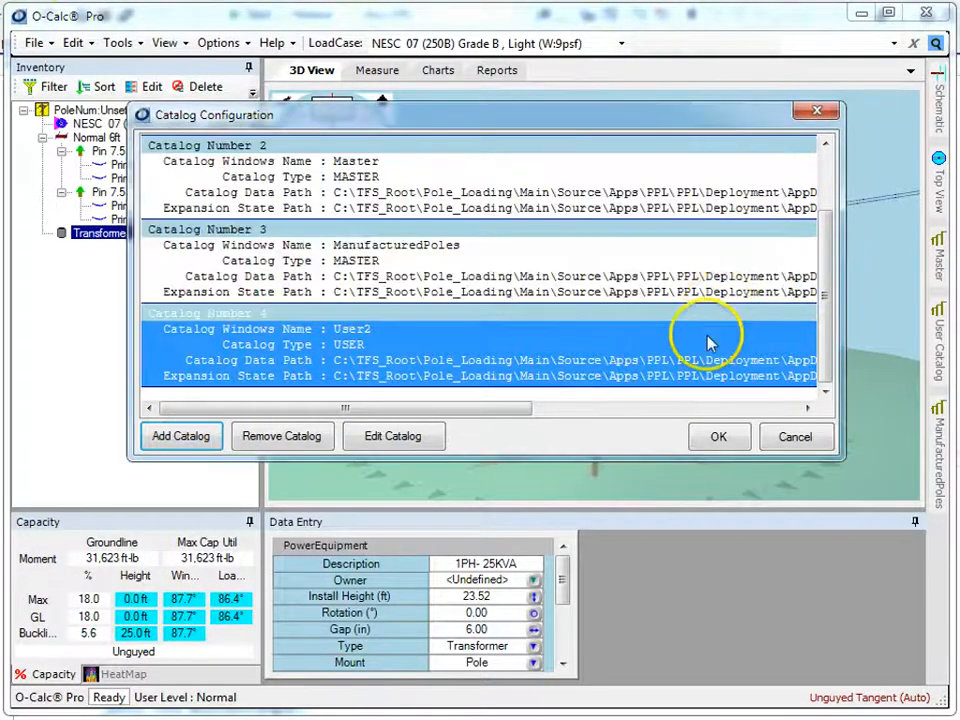
pyautogui.click(718, 436)
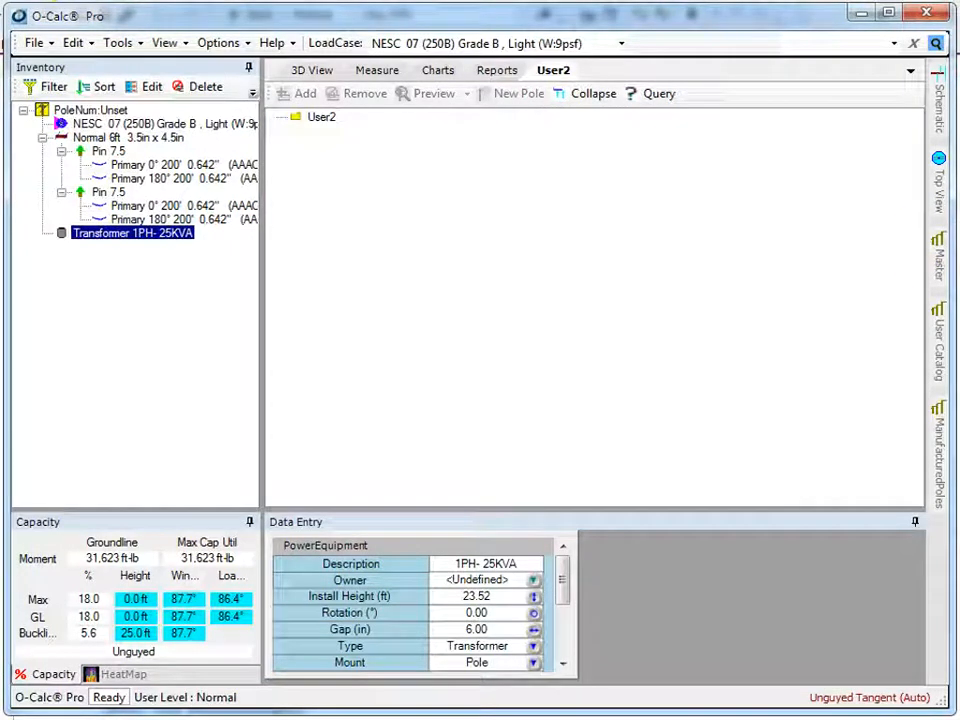
pyautogui.moveTo(222, 138)
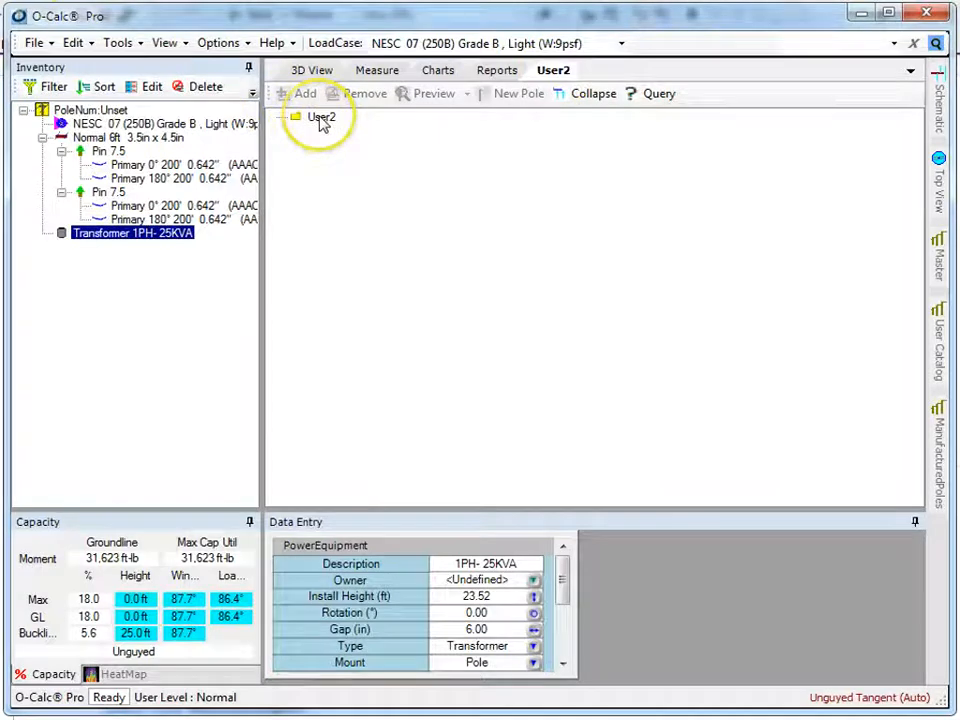
# Give the User2 catalog's top folder the new name 'Test1'
pyautogui.rightClick(322, 117)
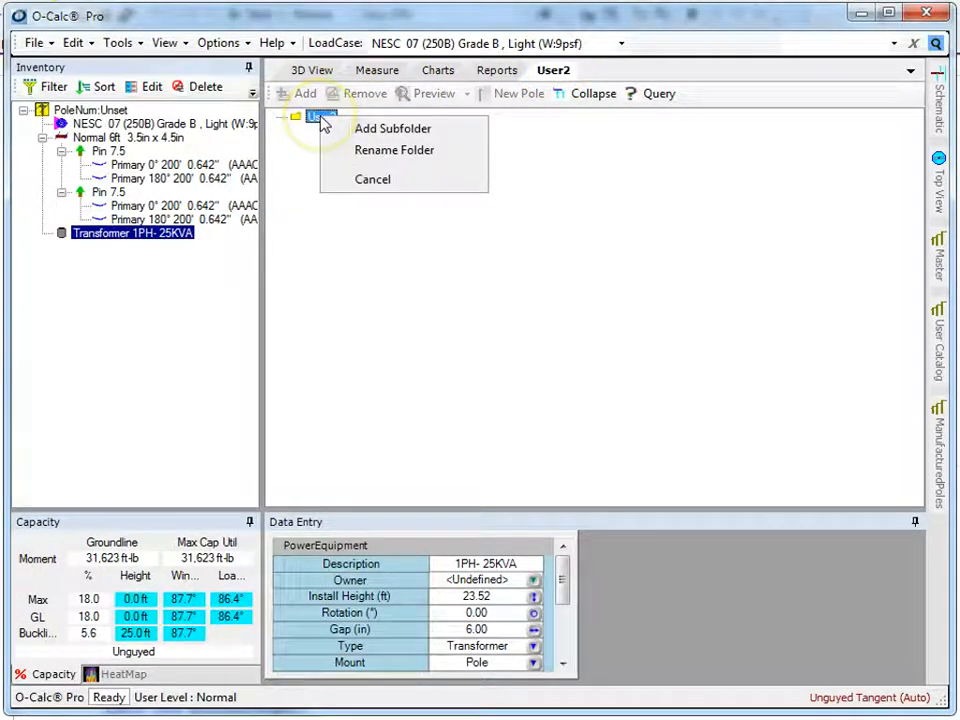
pyautogui.click(394, 150)
pyautogui.write('U')
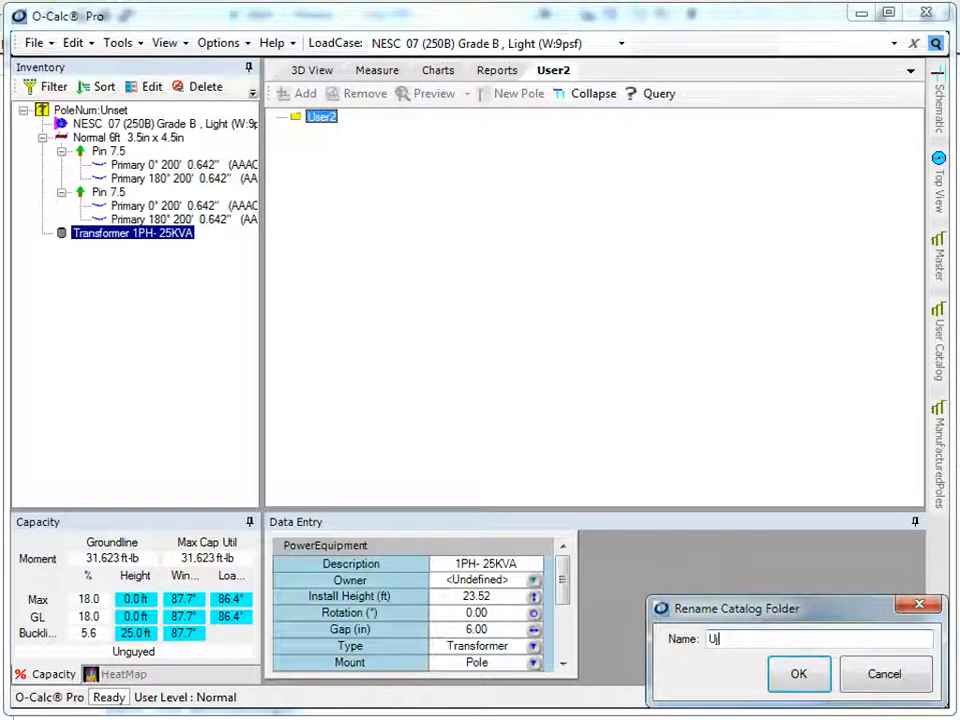
pyautogui.write('Tes')
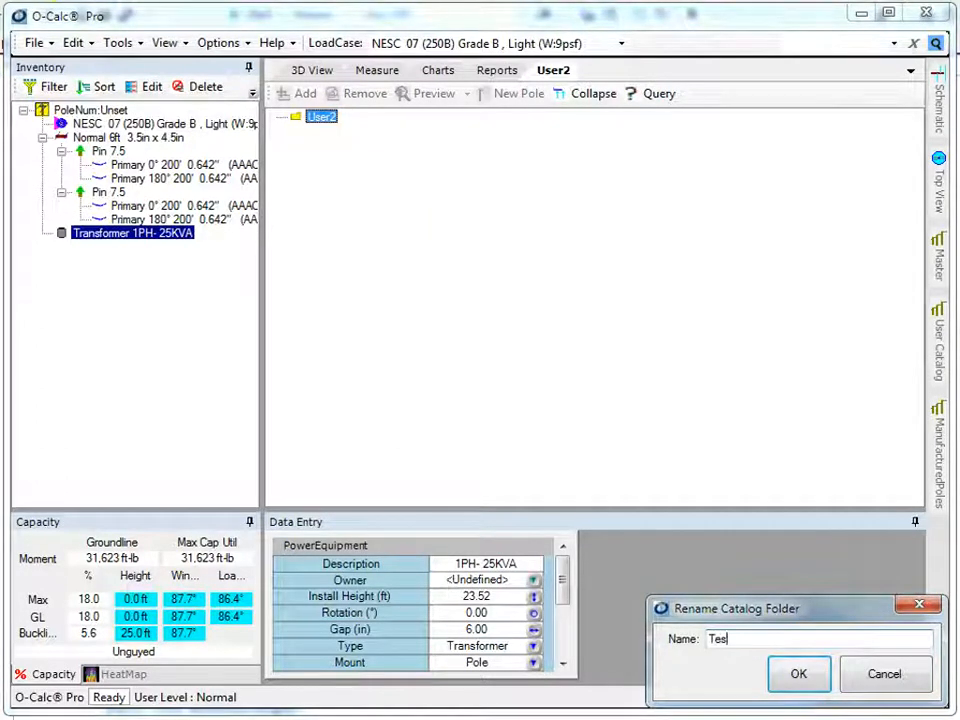
pyautogui.click(798, 673)
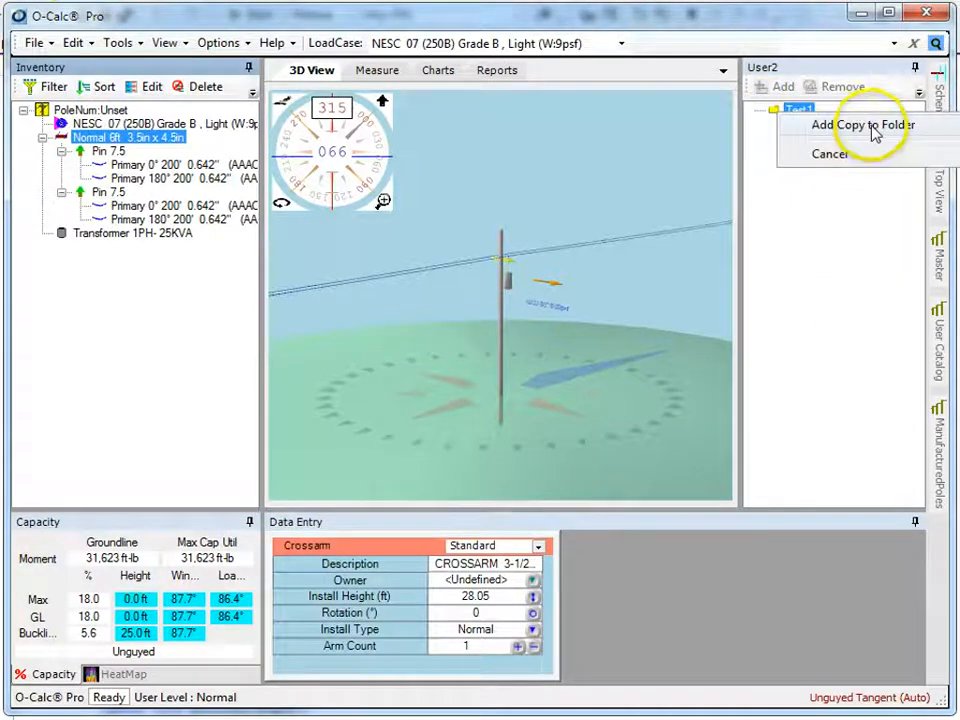
pyautogui.click(862, 124)
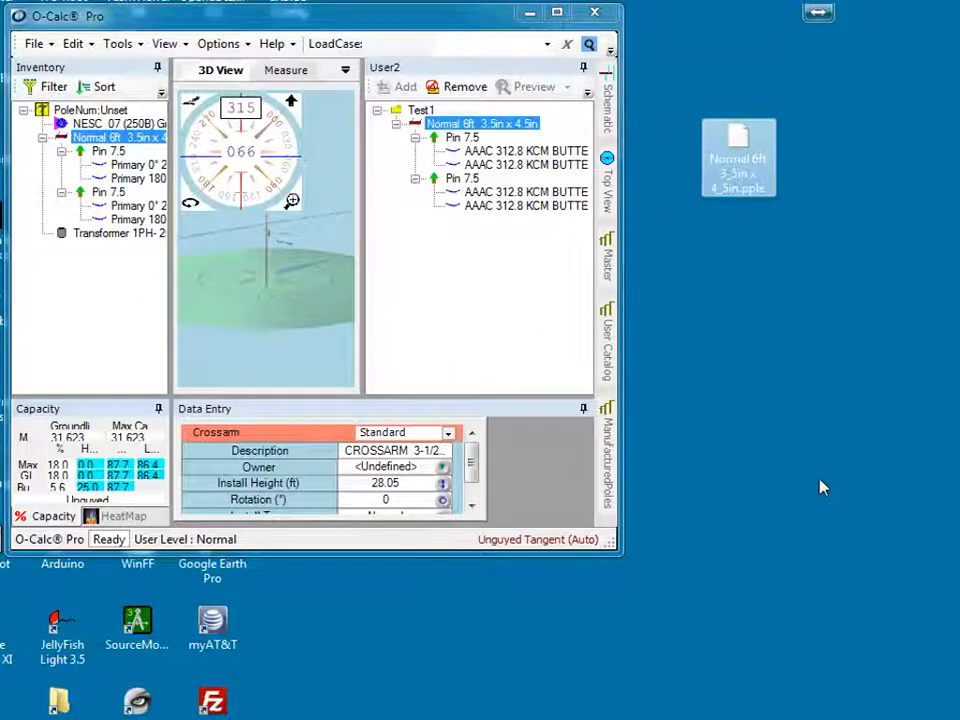
# Select the exported Normal 6ft crossarm .pple file on the desktop
pyautogui.click(738, 165)
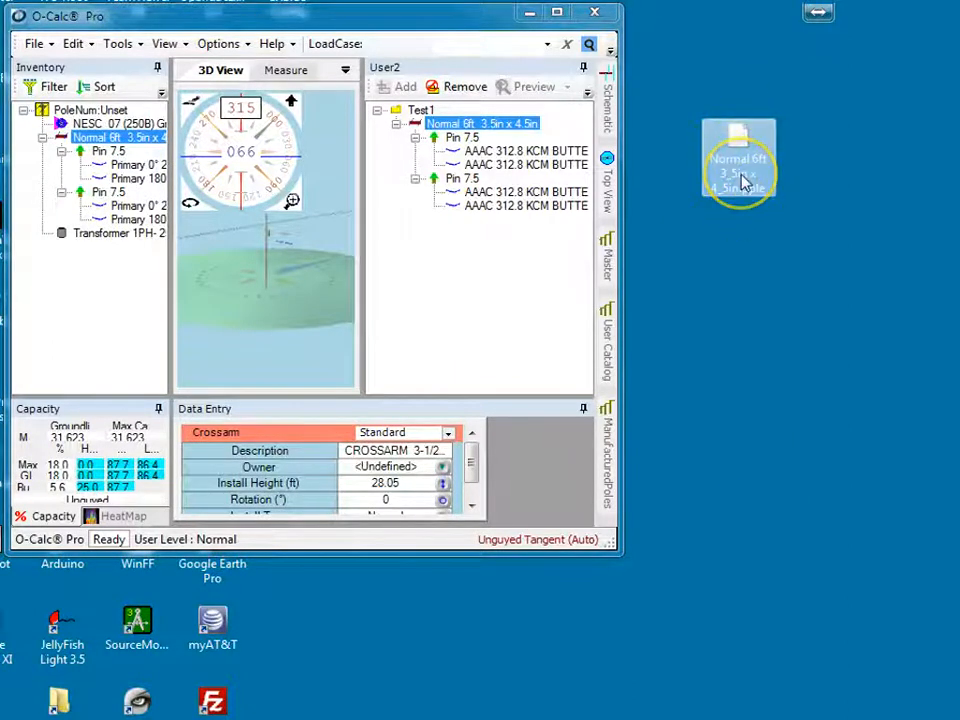
pyautogui.moveTo(835, 355)
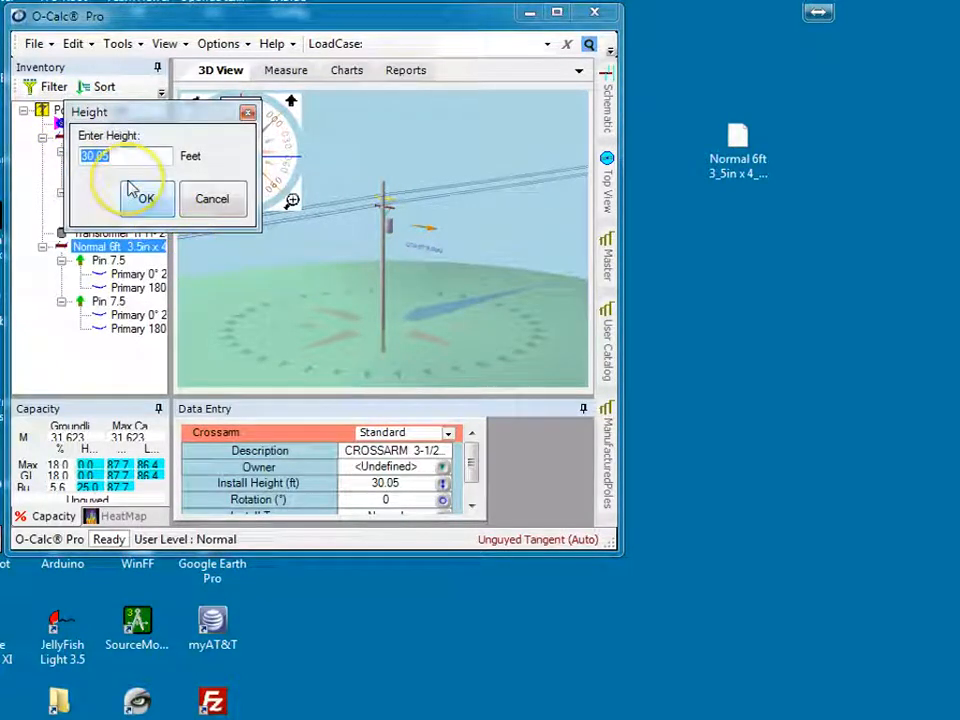
# Install the reimported Normal 6ft crossarm on the pole at 20 ft
pyautogui.write('20')
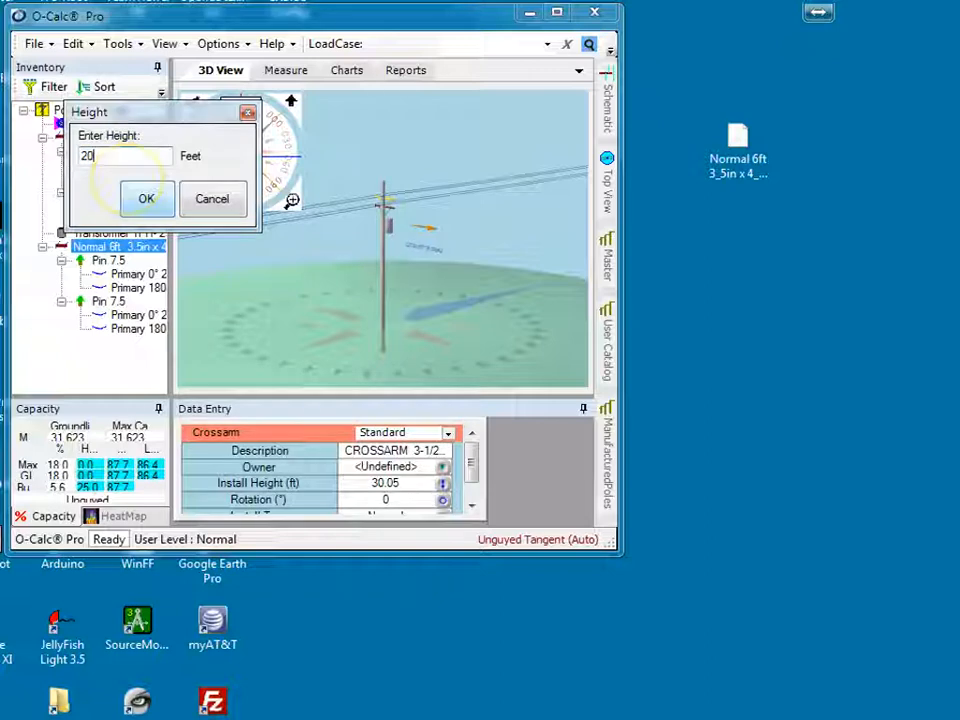
pyautogui.click(145, 198)
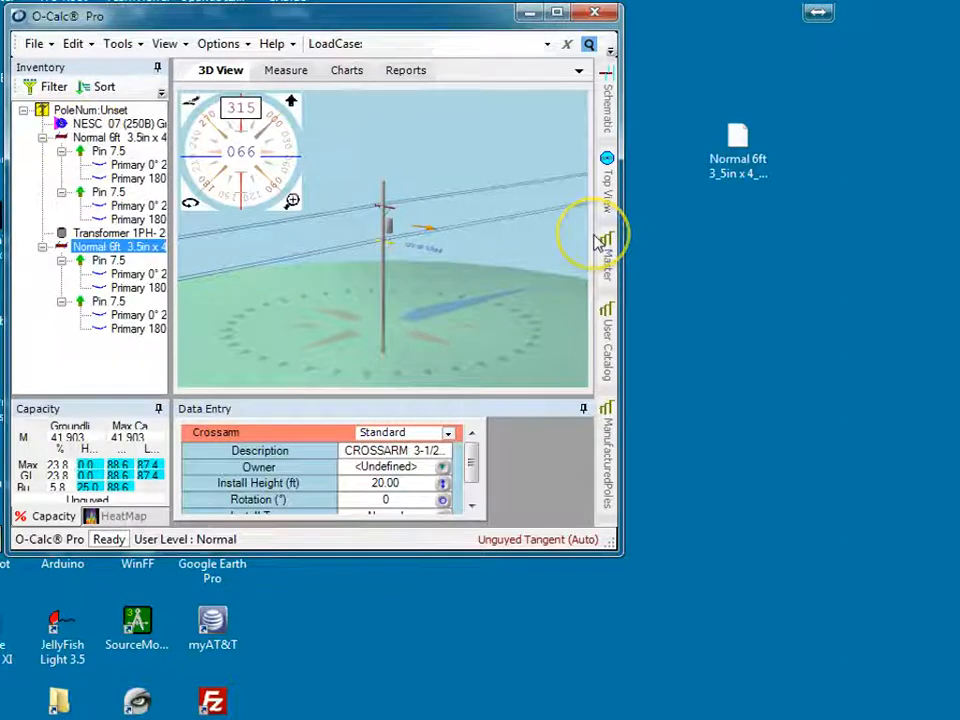
pyautogui.moveTo(765, 247)
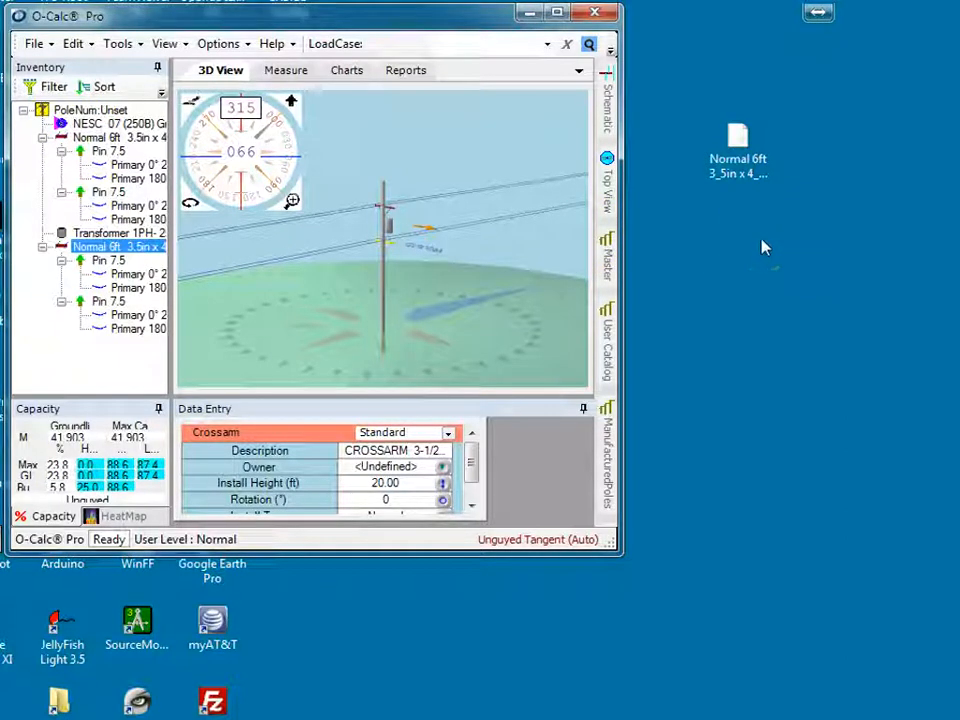